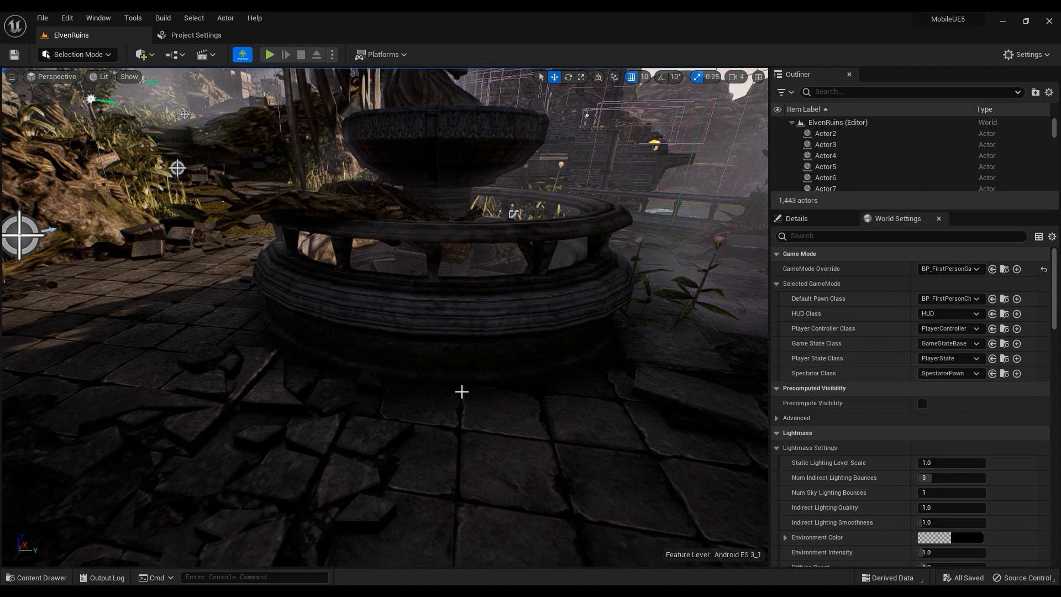
# Search the Outliner for 'post' and select PostProcessVolume3.
pyautogui.click(907, 91)
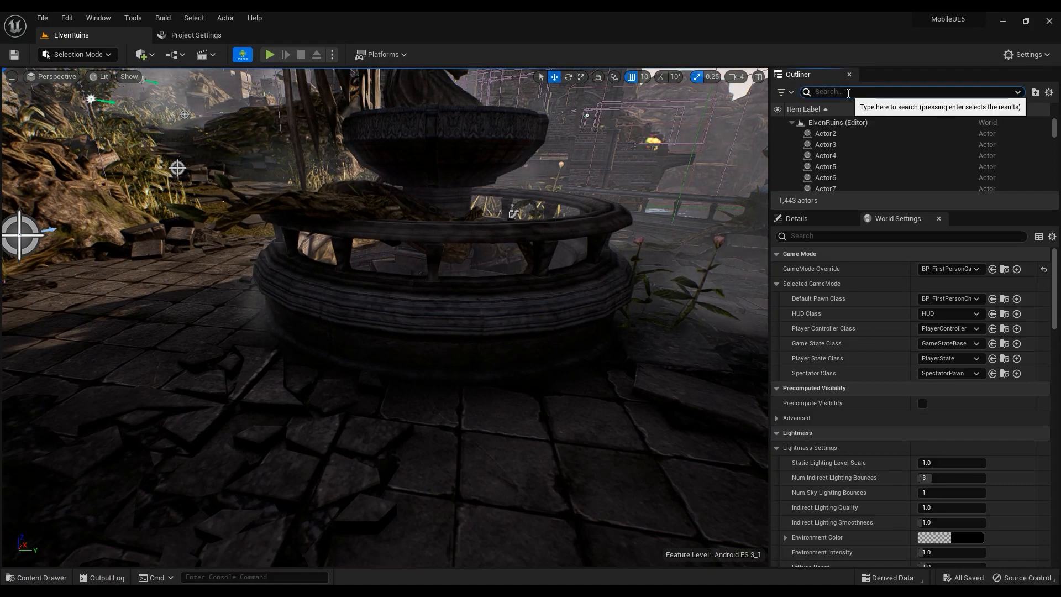
pyautogui.write('post')
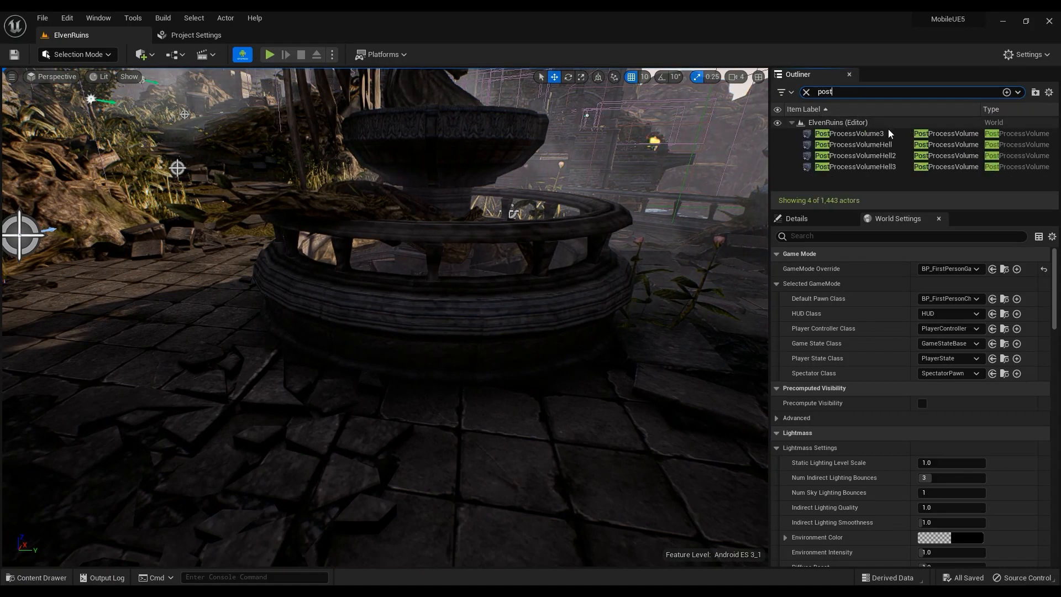
pyautogui.click(854, 134)
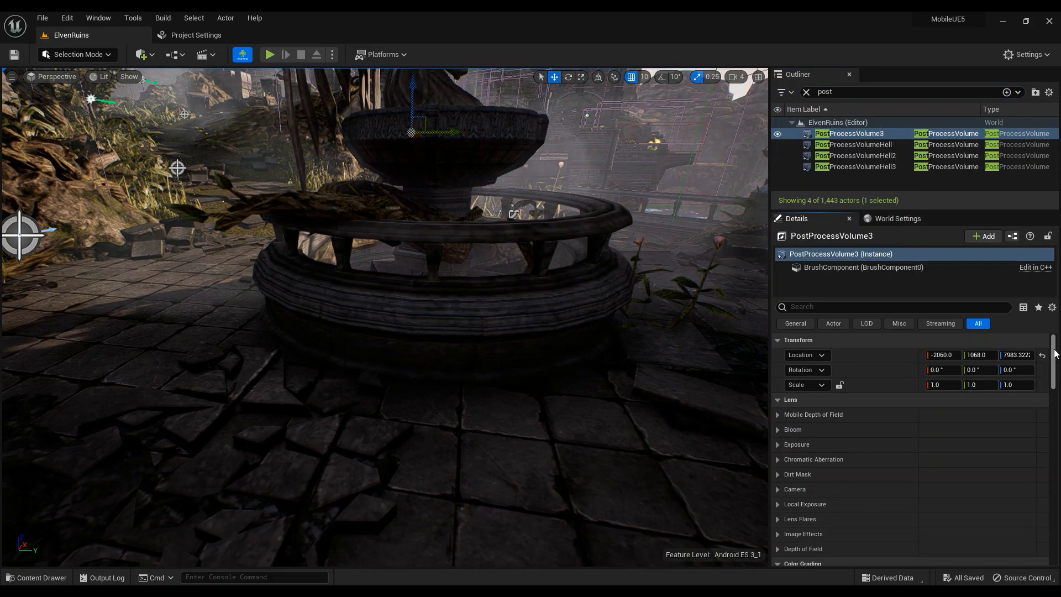
# Scroll to the ambient occlusion intensity override and toggle it off, then back on.
pyautogui.scroll(-3)
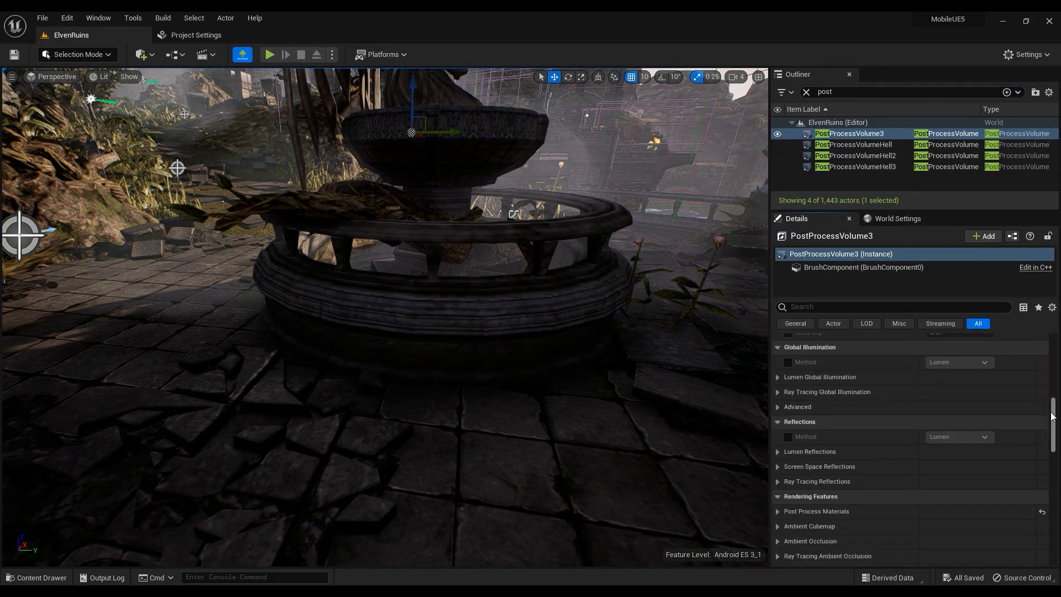
pyautogui.scroll(-3)
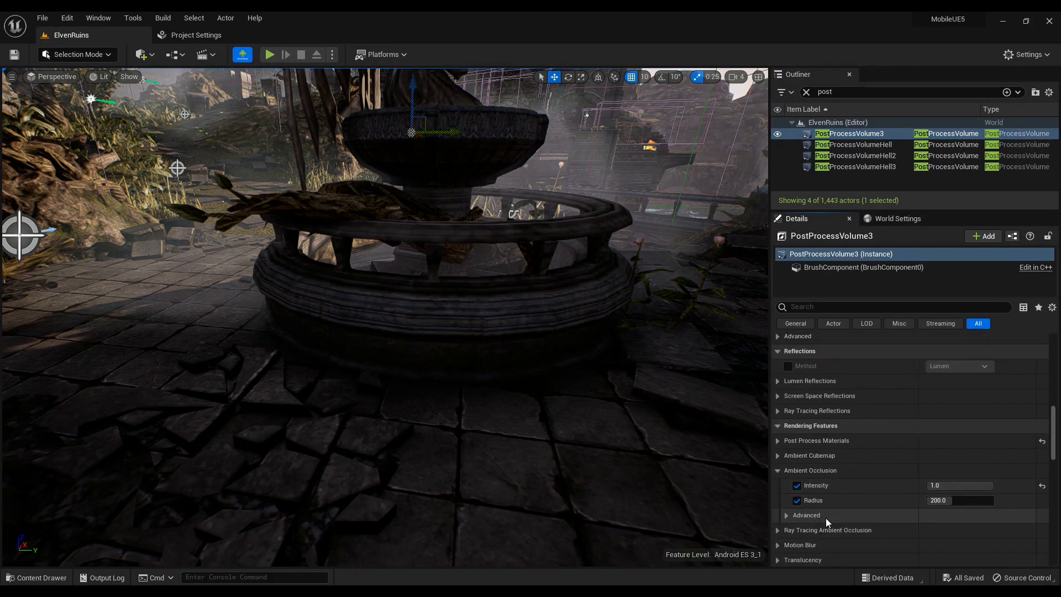
pyautogui.click(796, 486)
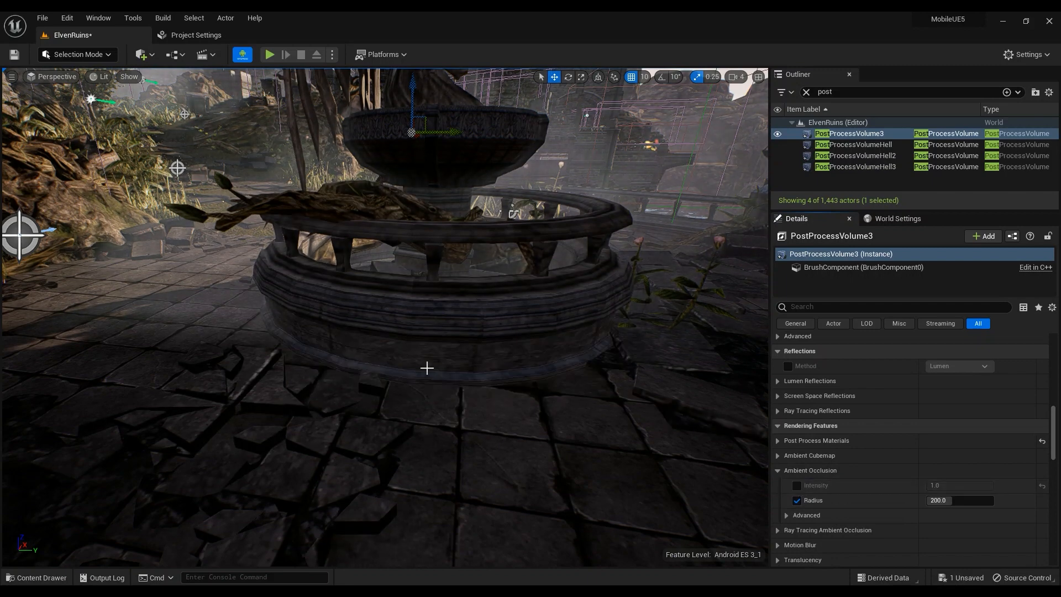
pyautogui.click(797, 486)
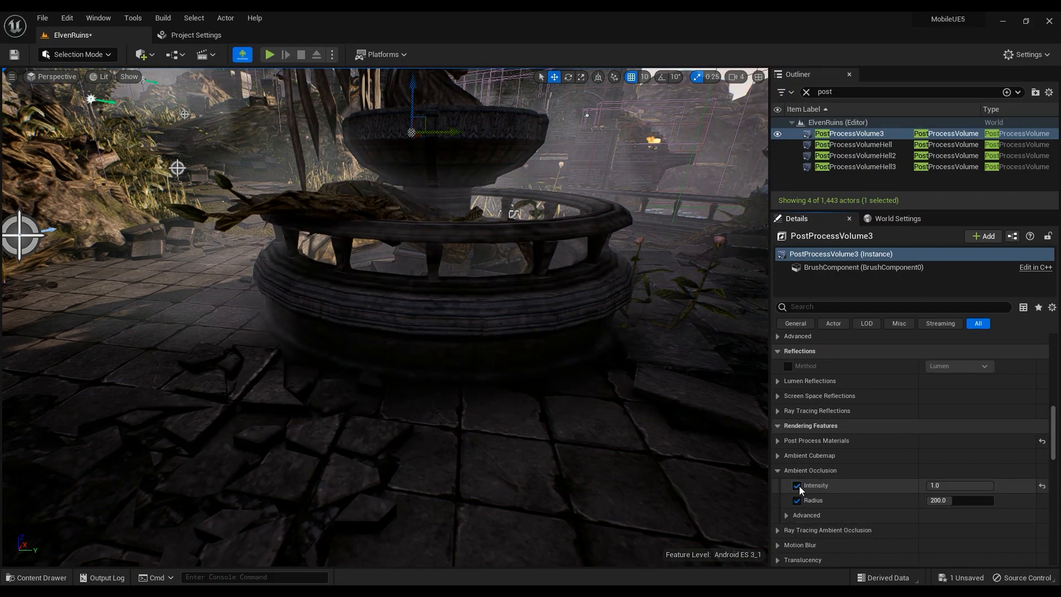
# Show advanced AO settings, set Power to 4.1448, and toggle the Intensity override to compare.
pyautogui.click(797, 485)
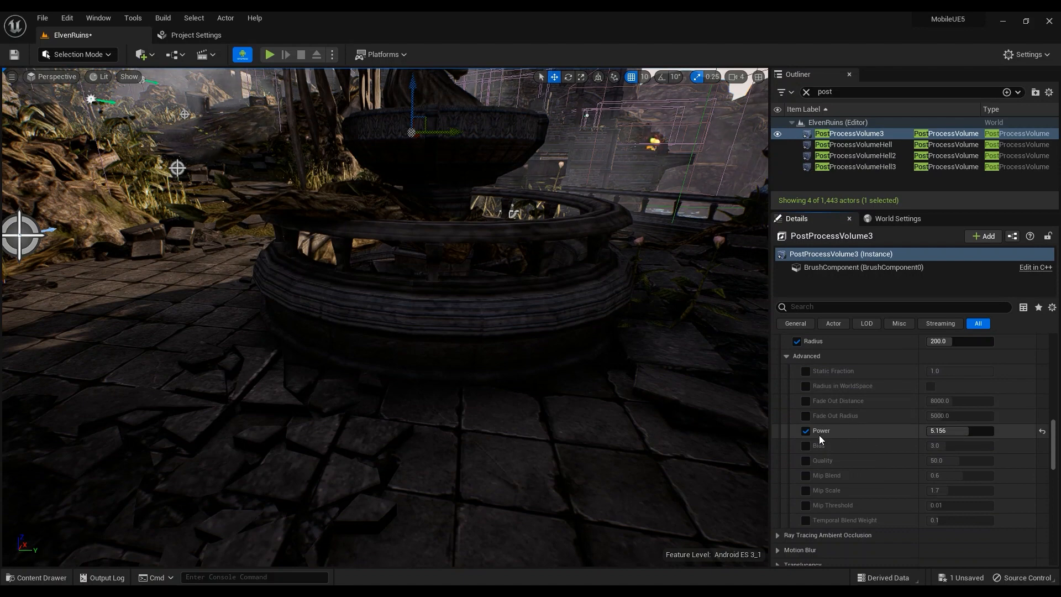
pyautogui.moveTo(971, 443)
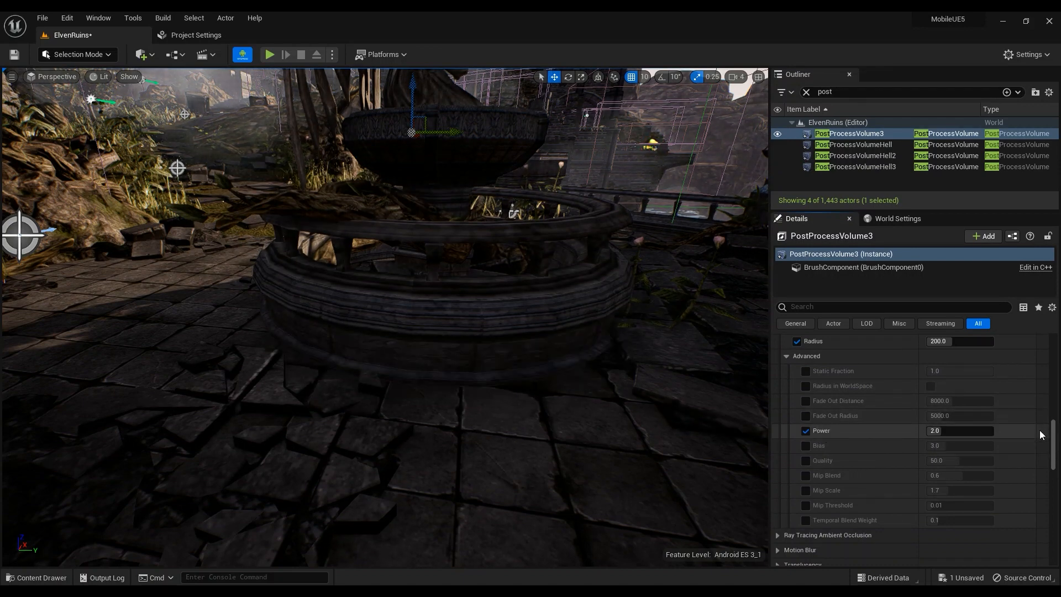
pyautogui.moveTo(959, 431)
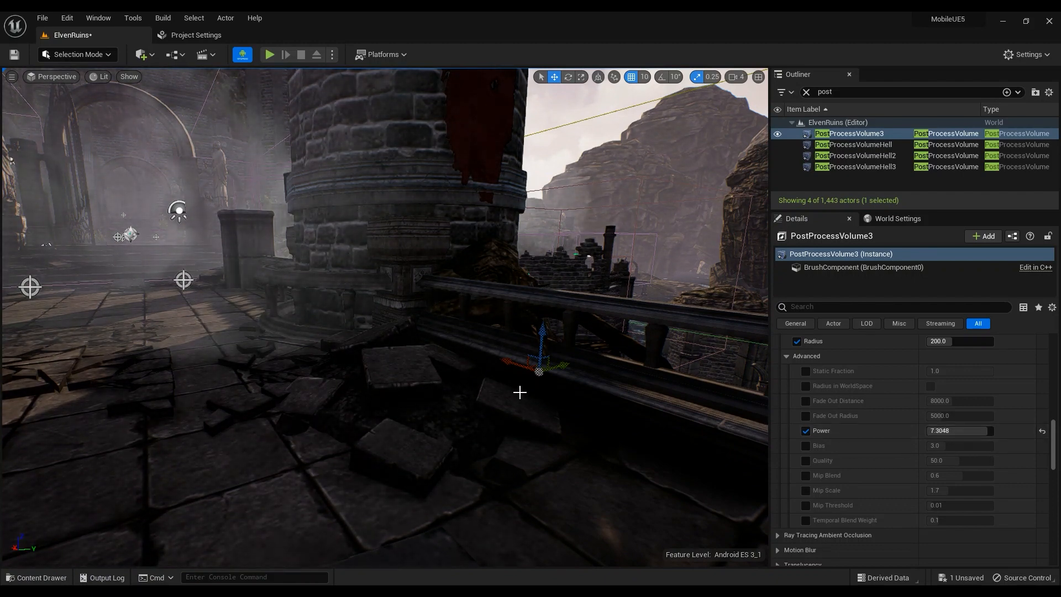
pyautogui.moveTo(955, 430)
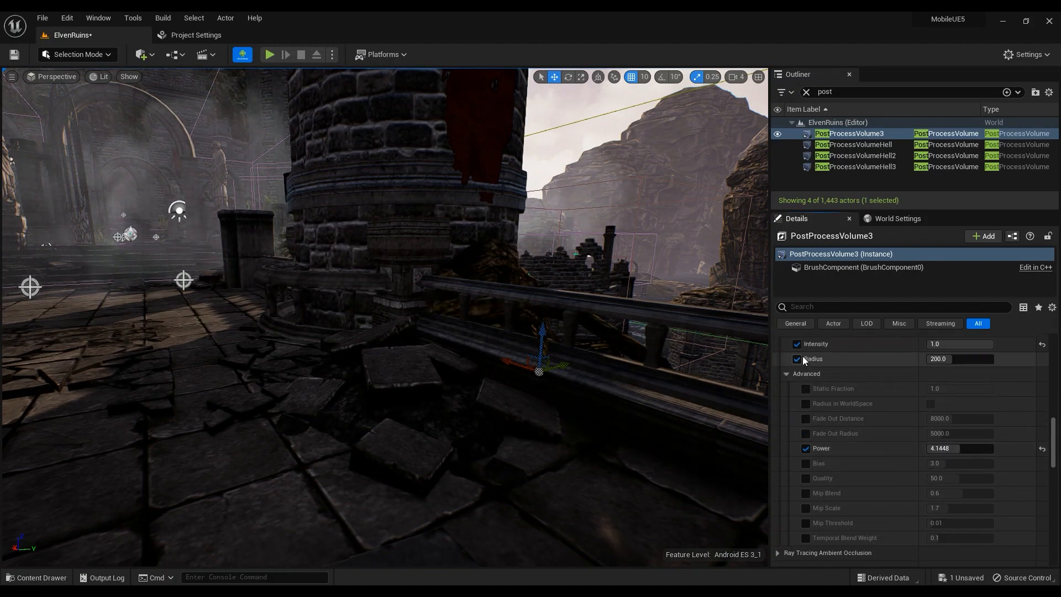
pyautogui.click(796, 344)
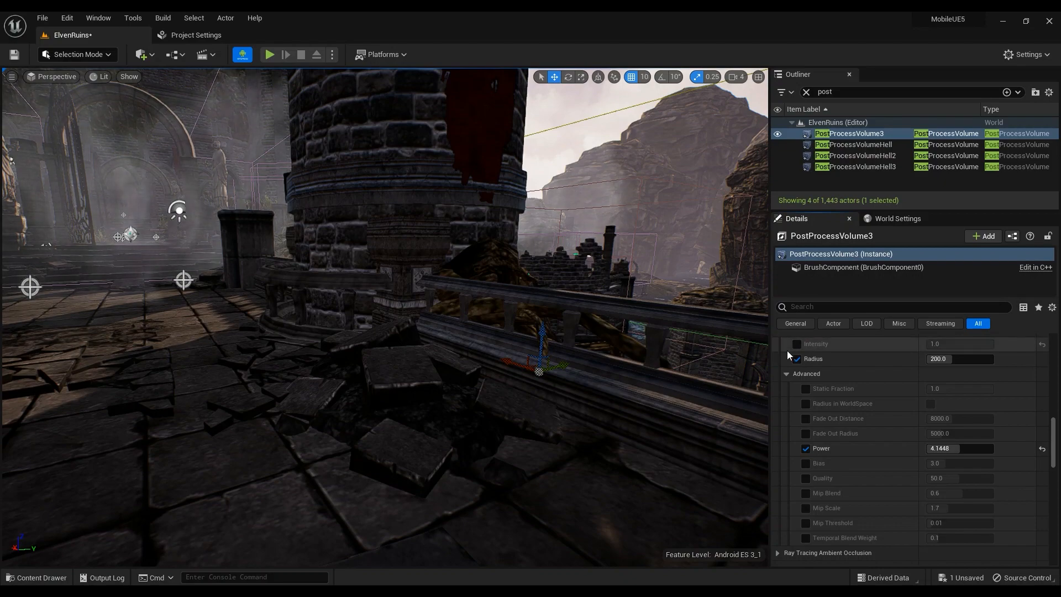
pyautogui.click(797, 344)
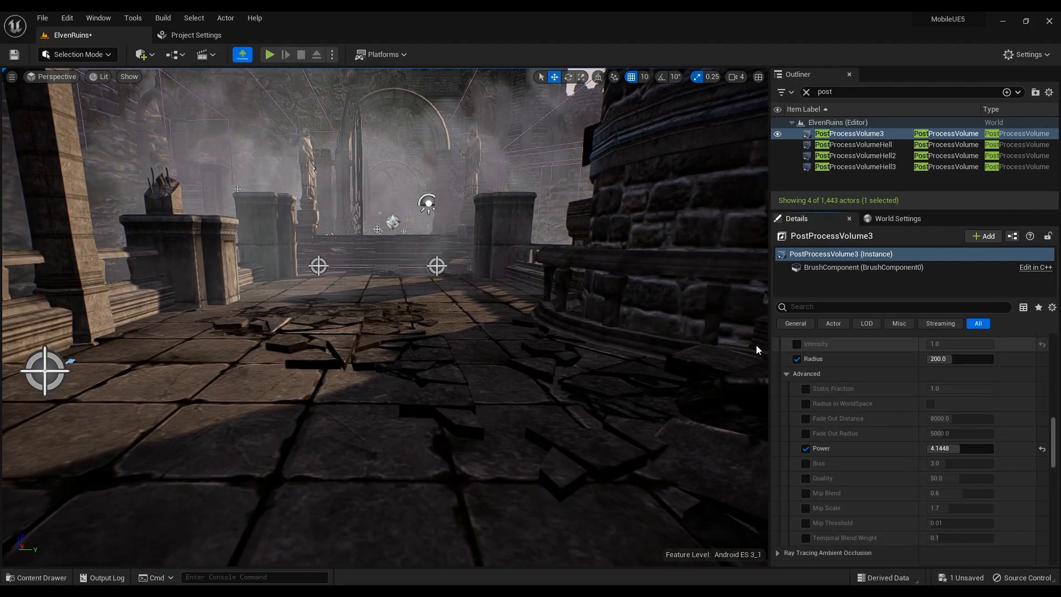
pyautogui.click(797, 344)
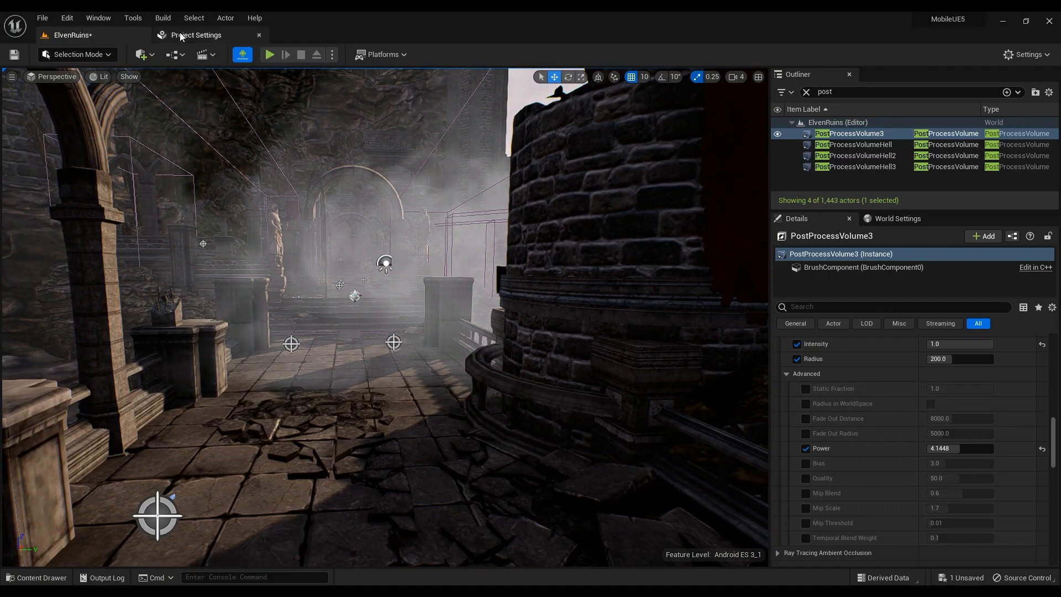
# Open the Device Profiles editor from Tools and open Android_High from the profile list.
pyautogui.click(133, 18)
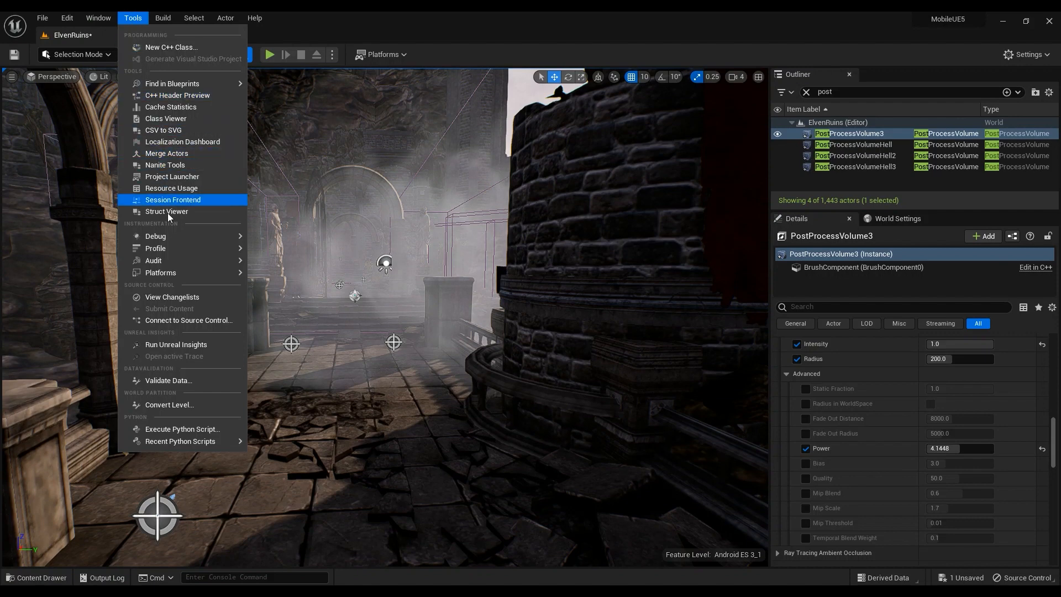
pyautogui.moveTo(160, 272)
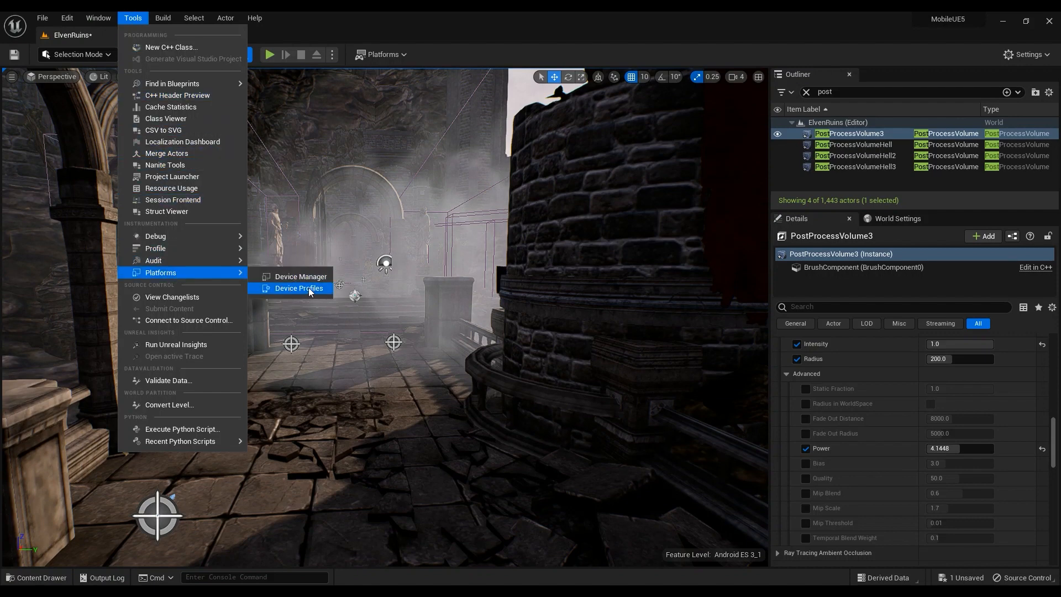
pyautogui.click(298, 288)
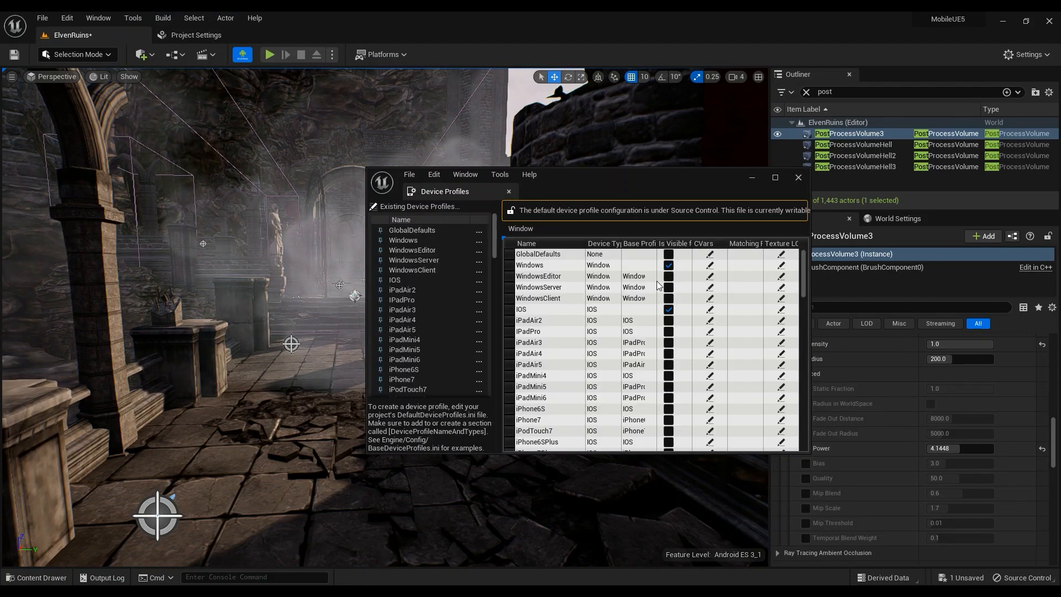
pyautogui.scroll(-3)
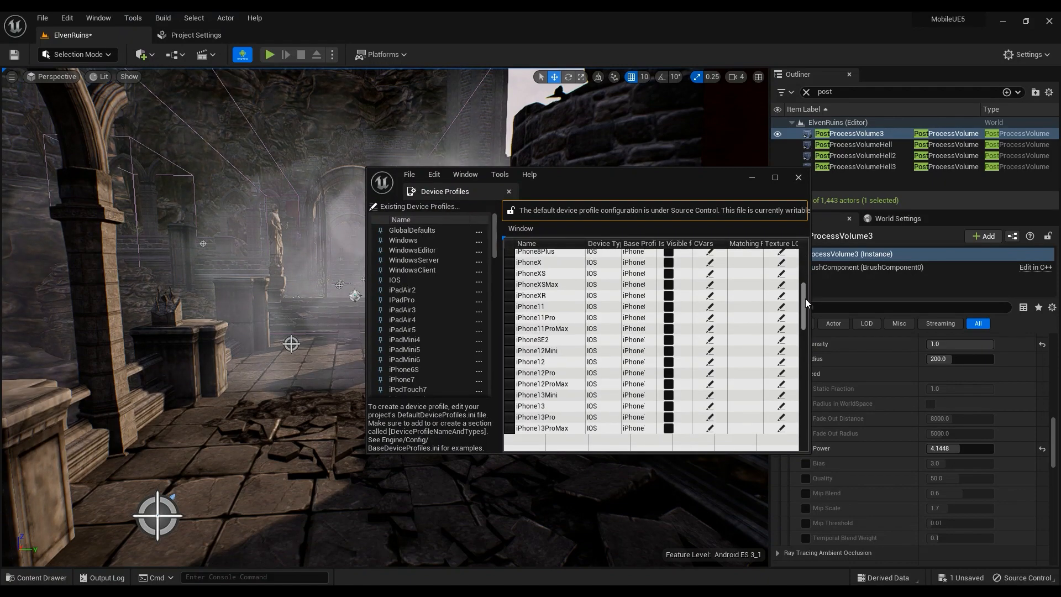
pyautogui.scroll(-3)
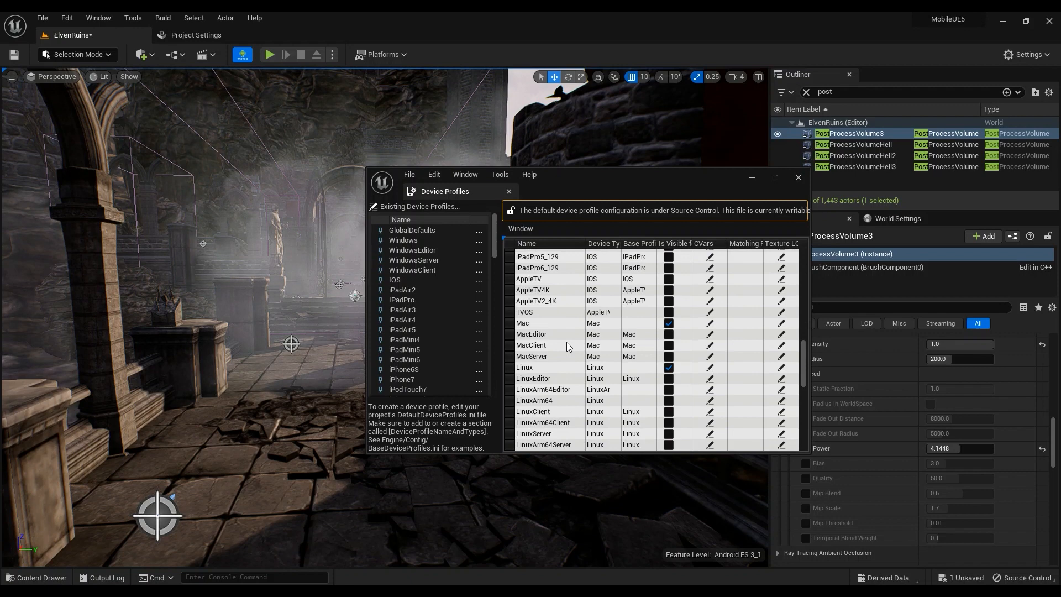
pyautogui.scroll(-3)
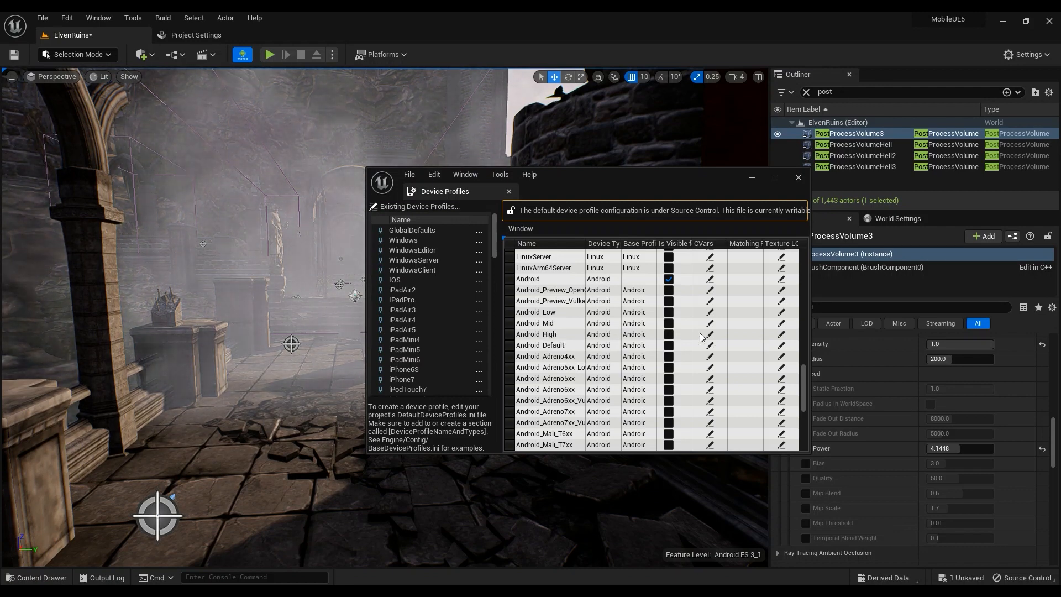
pyautogui.doubleClick(536, 334)
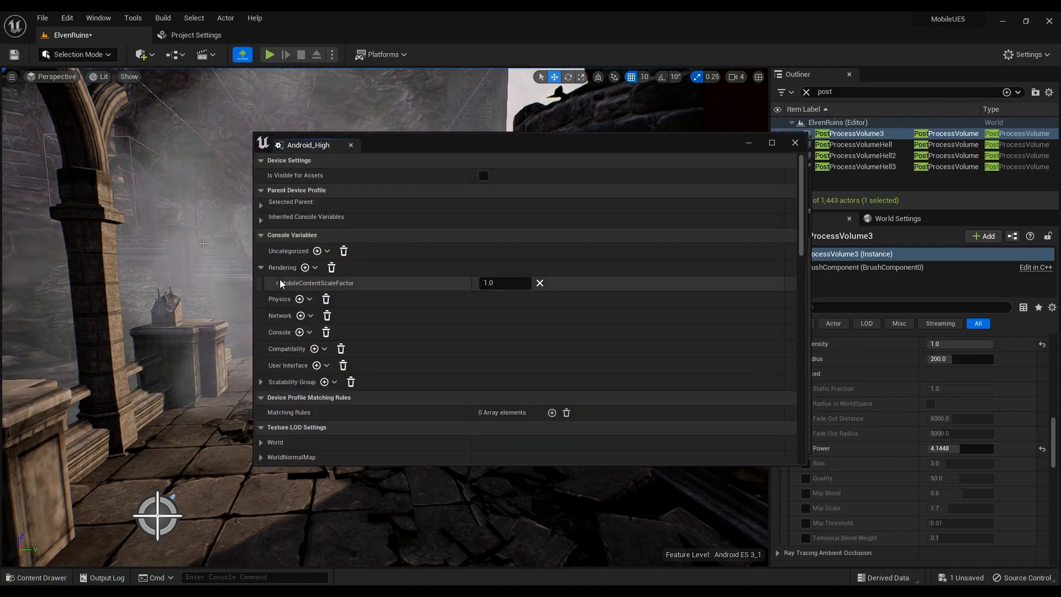
# Browse Android_High's Rendering console variables, filtering the list with 'r'.
pyautogui.click(305, 267)
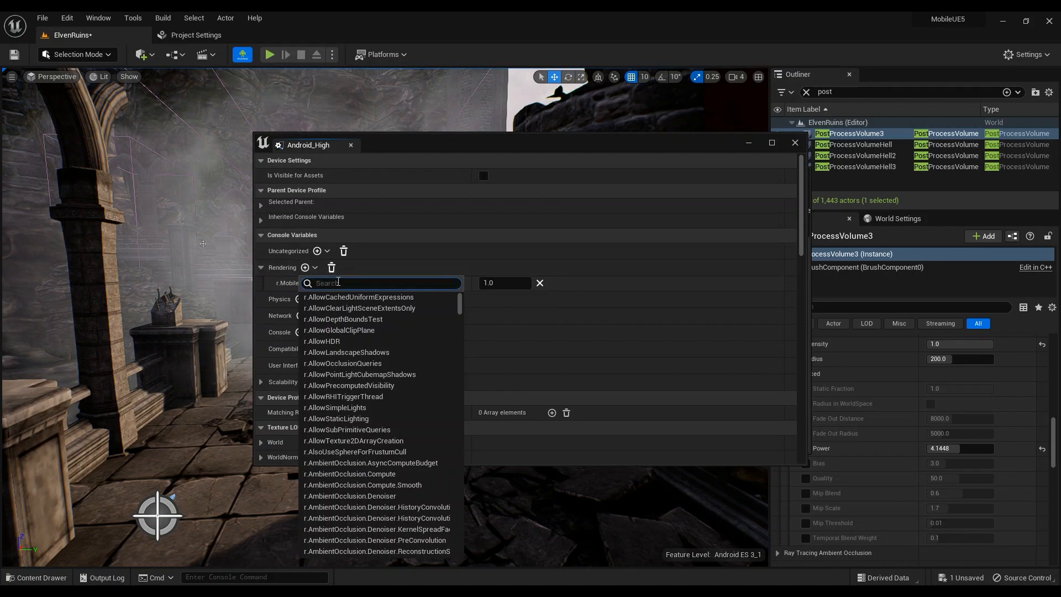
pyautogui.write('r.scree')
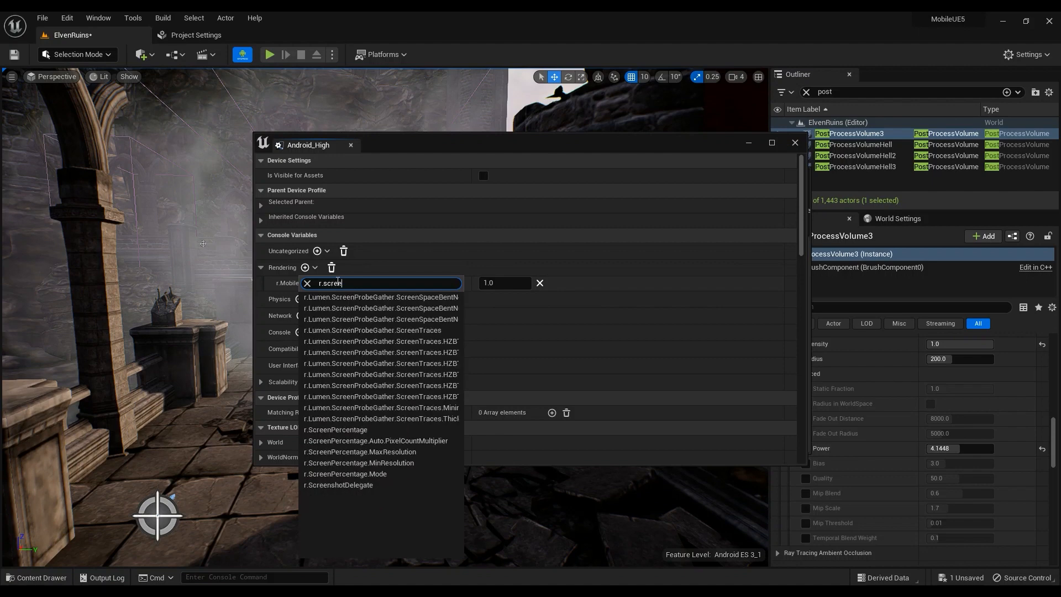
pyautogui.moveTo(335, 430)
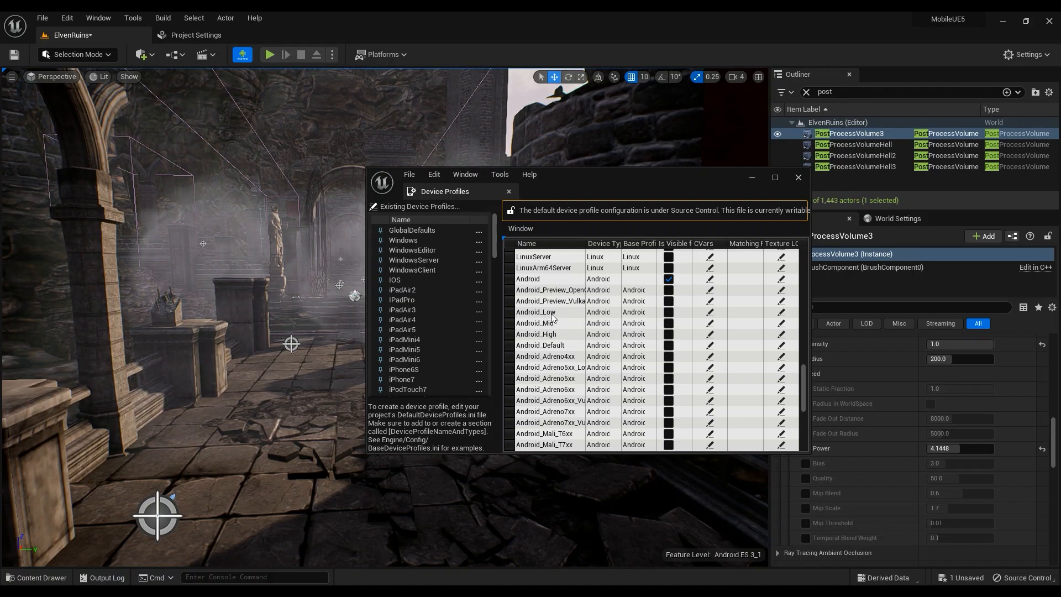
pyautogui.moveTo(551, 318)
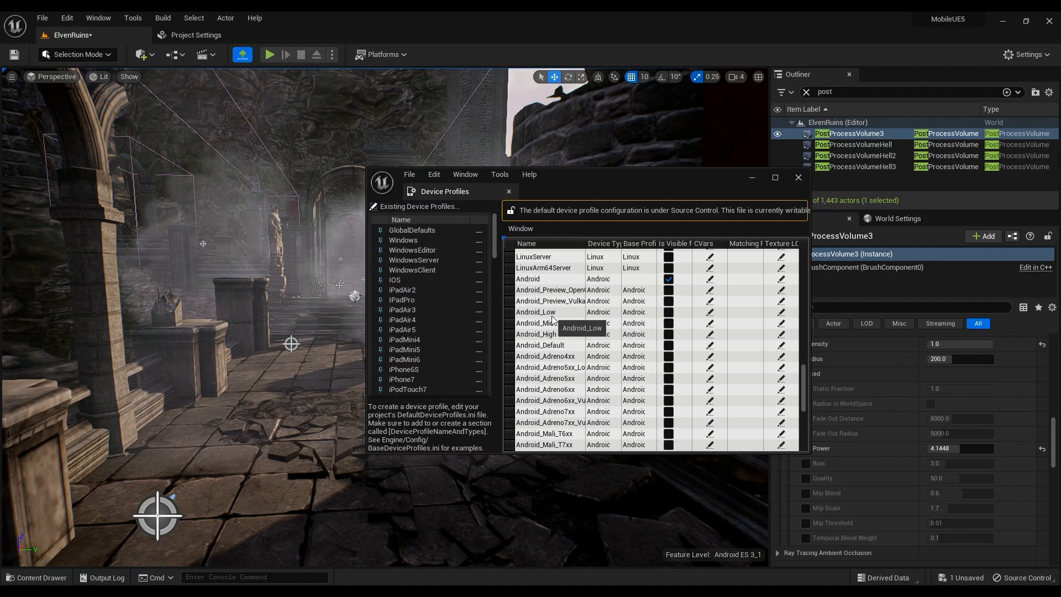
pyautogui.moveTo(534, 323)
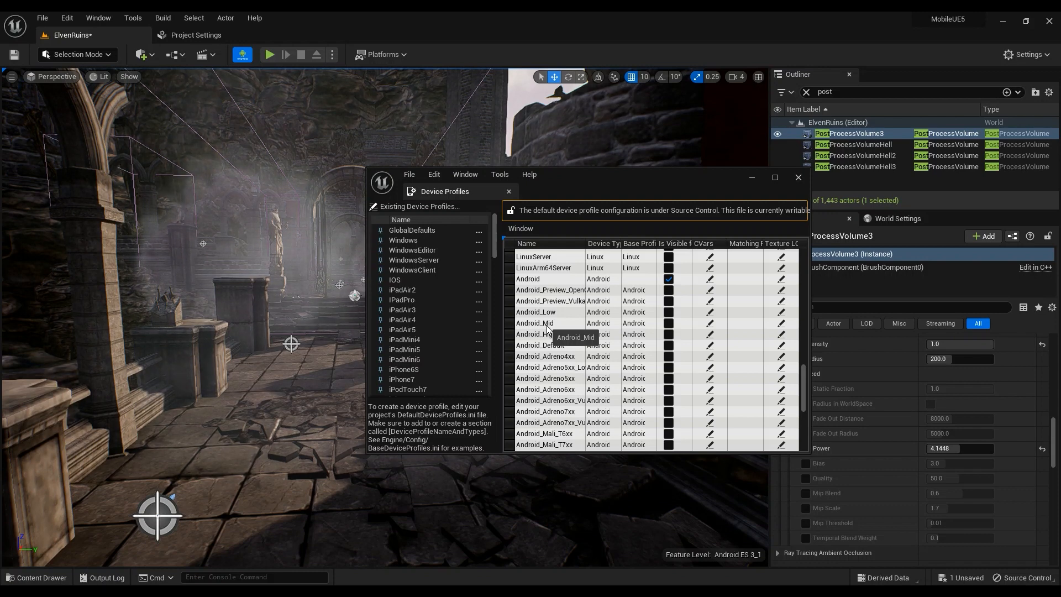
pyautogui.moveTo(549, 314)
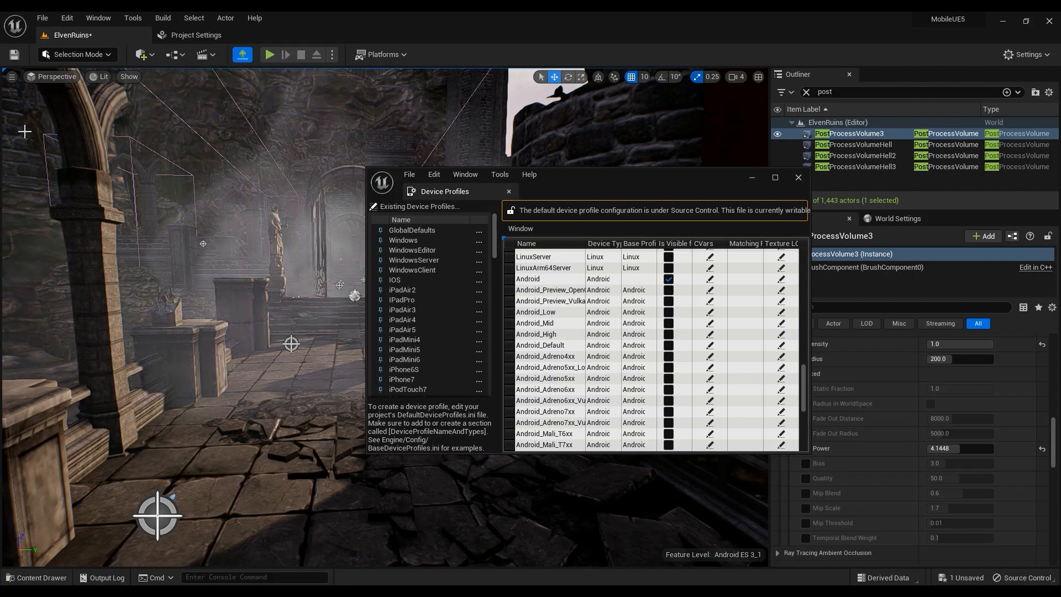
pyautogui.moveTo(546, 331)
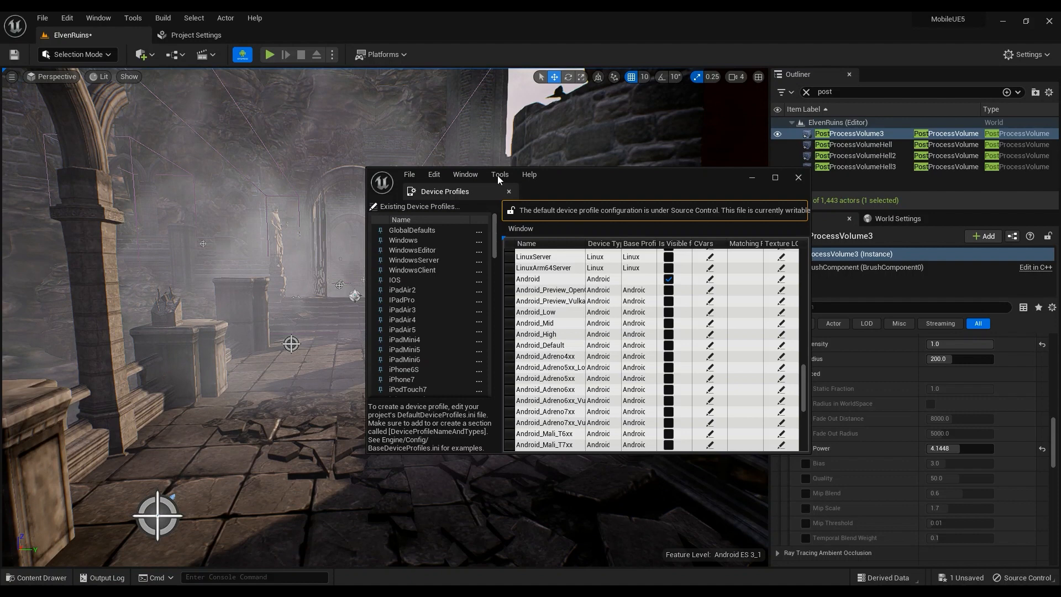
# Close the Device Profiles window to return to the ElvenRuins level.
pyautogui.click(797, 178)
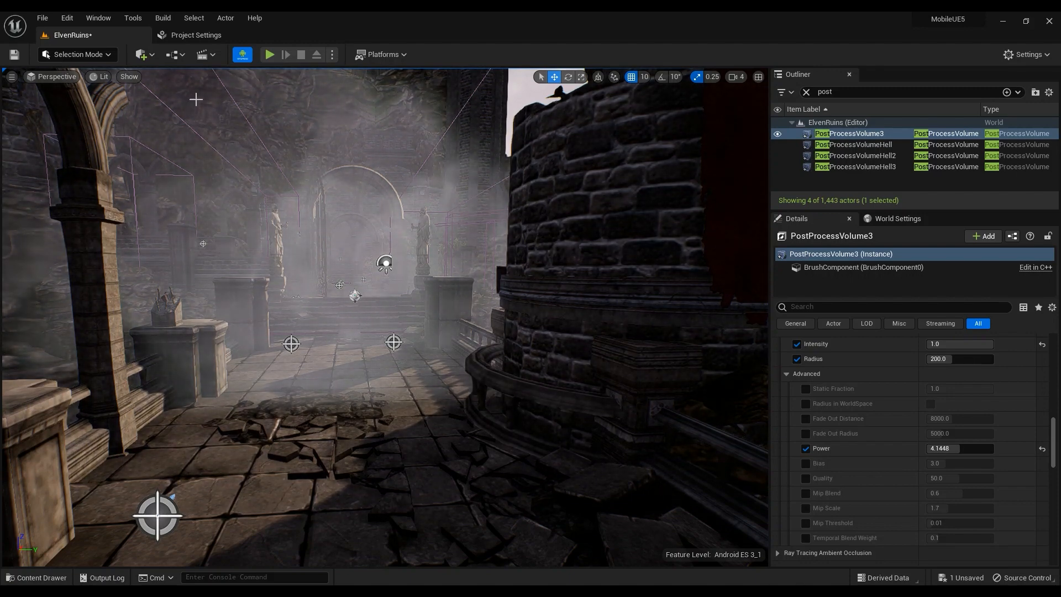
# Open Project Settings from the Edit menu.
pyautogui.click(65, 18)
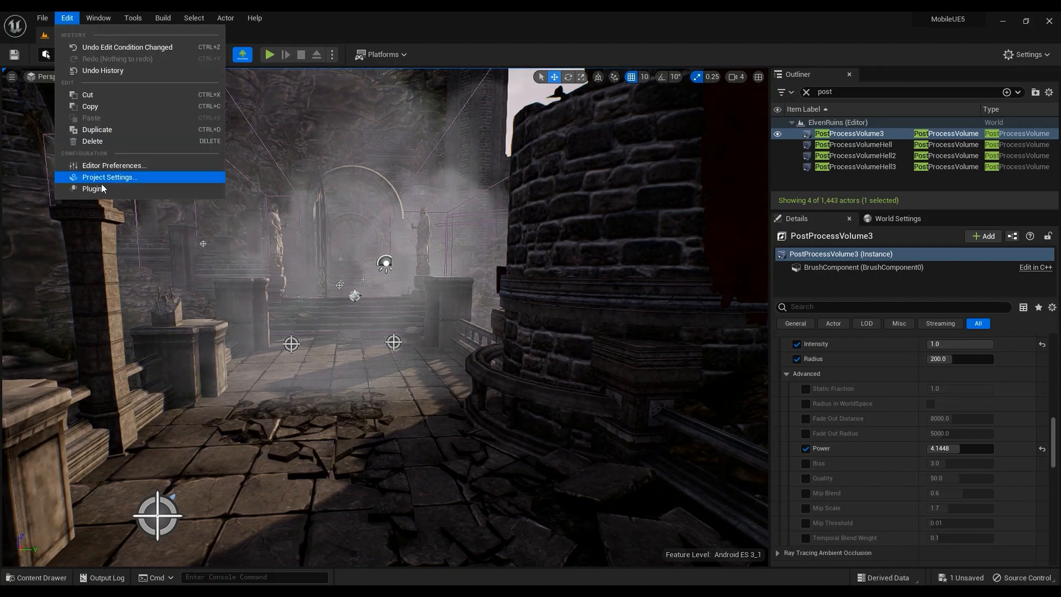
pyautogui.moveTo(93, 188)
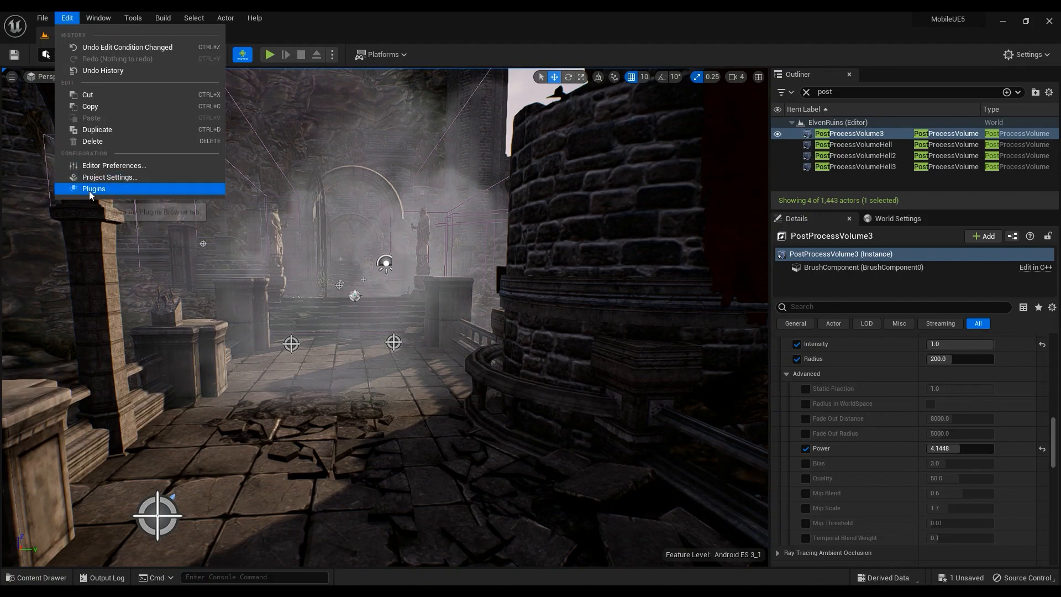
pyautogui.moveTo(109, 177)
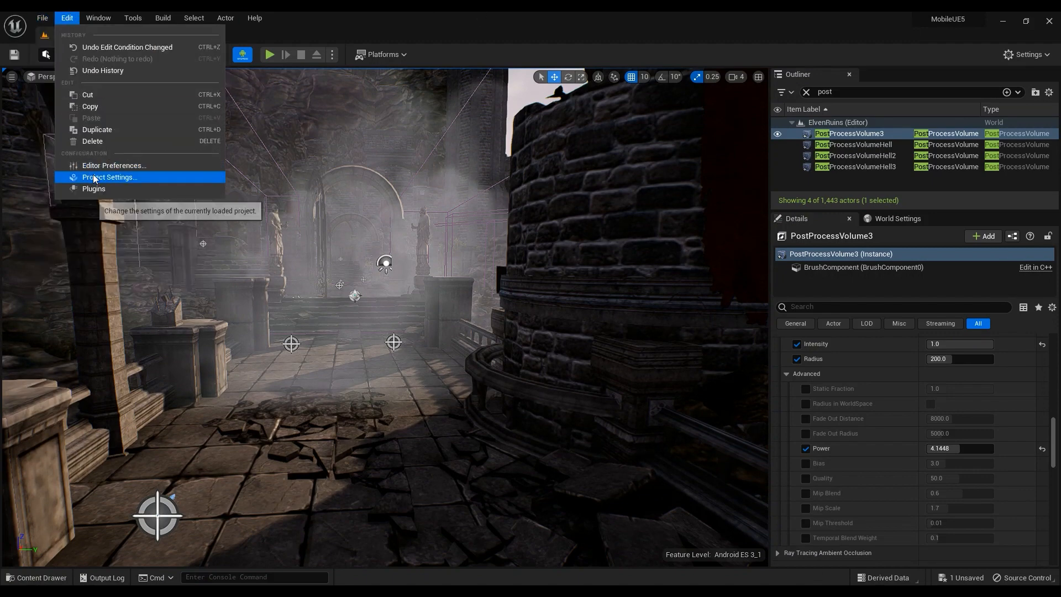
pyautogui.click(109, 178)
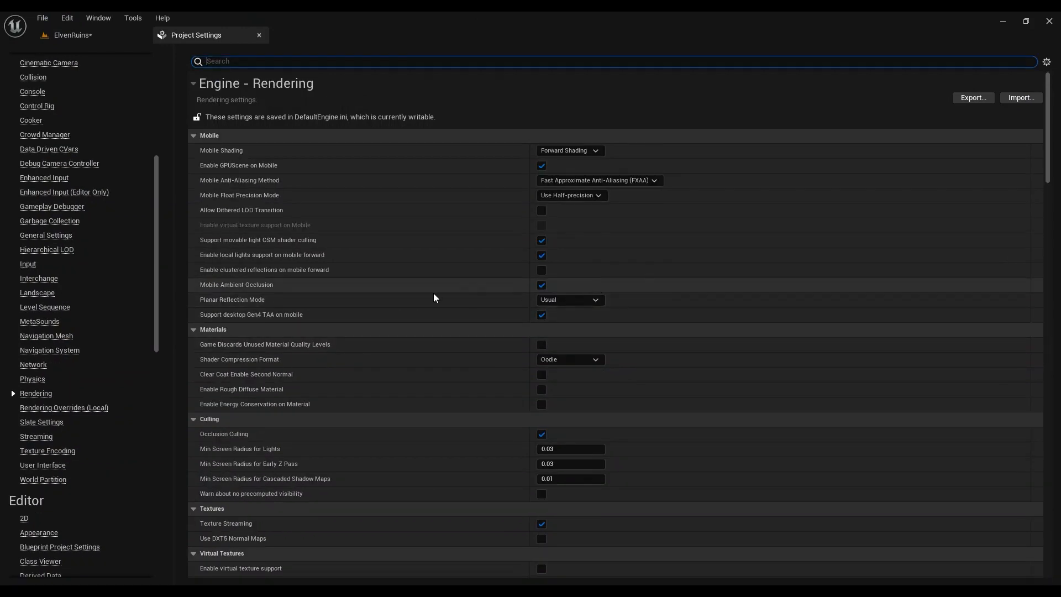
pyautogui.moveTo(227, 294)
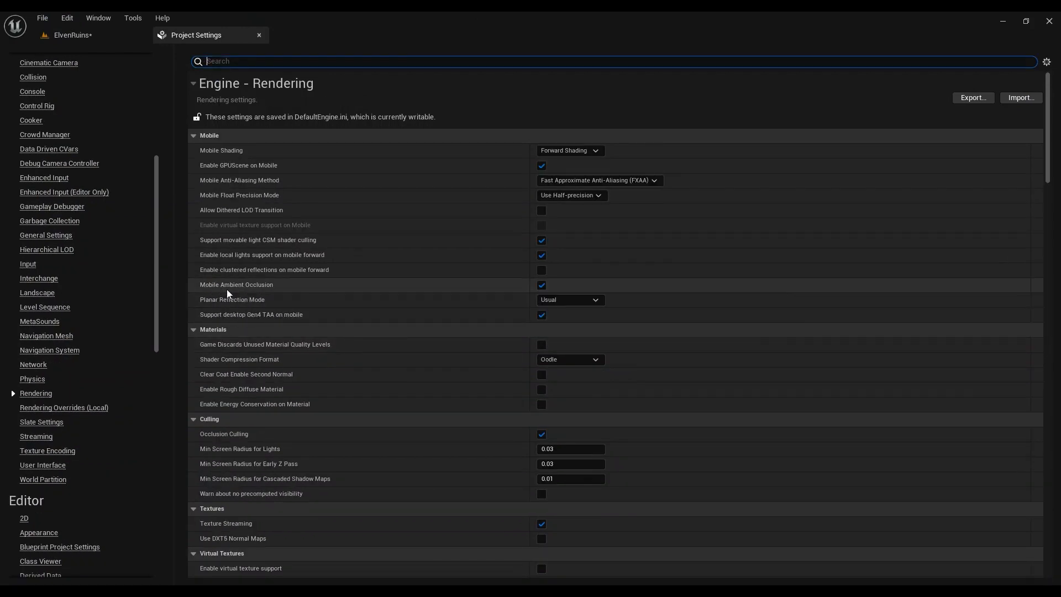
pyautogui.moveTo(236, 285)
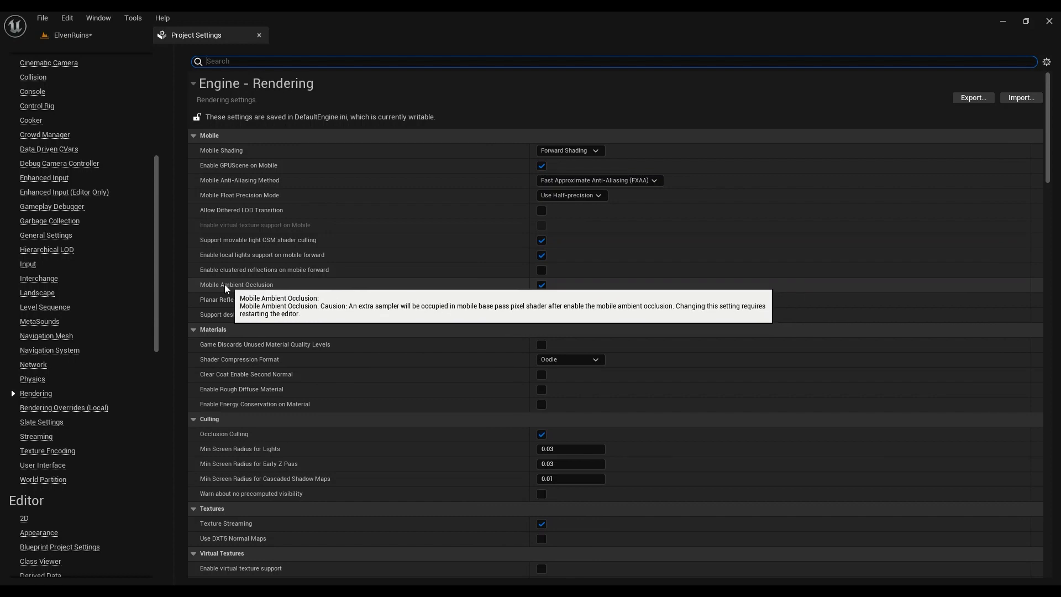
pyautogui.moveTo(206, 291)
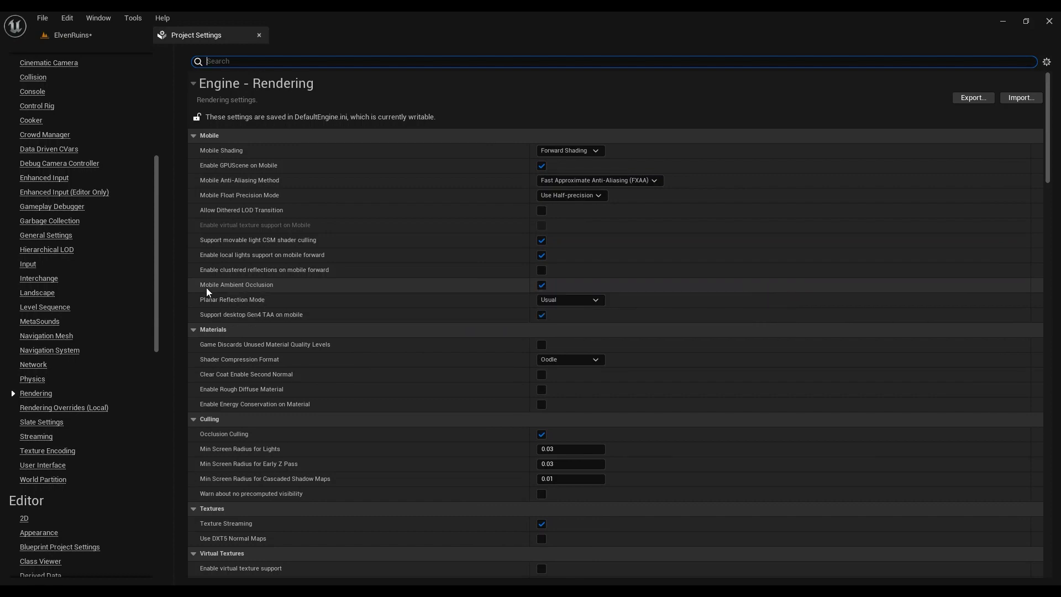
pyautogui.moveTo(236, 284)
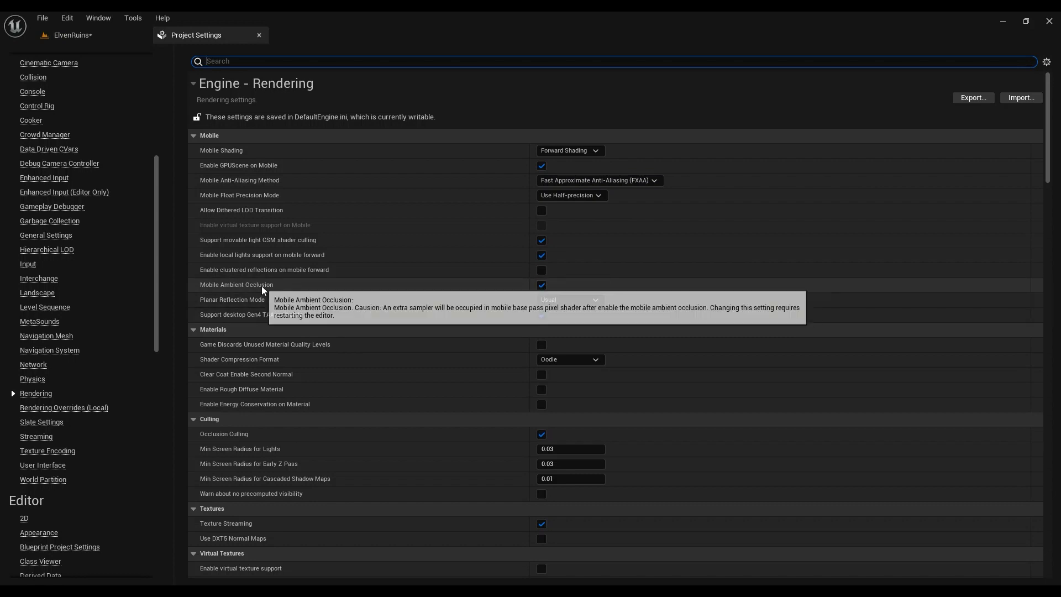
pyautogui.moveTo(940, 550)
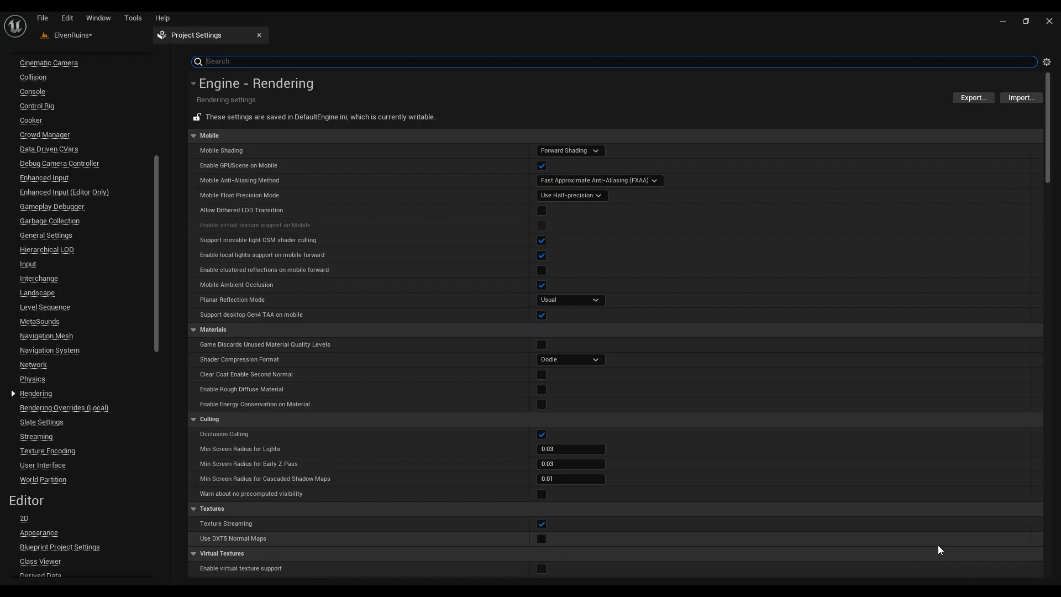
pyautogui.moveTo(365, 151)
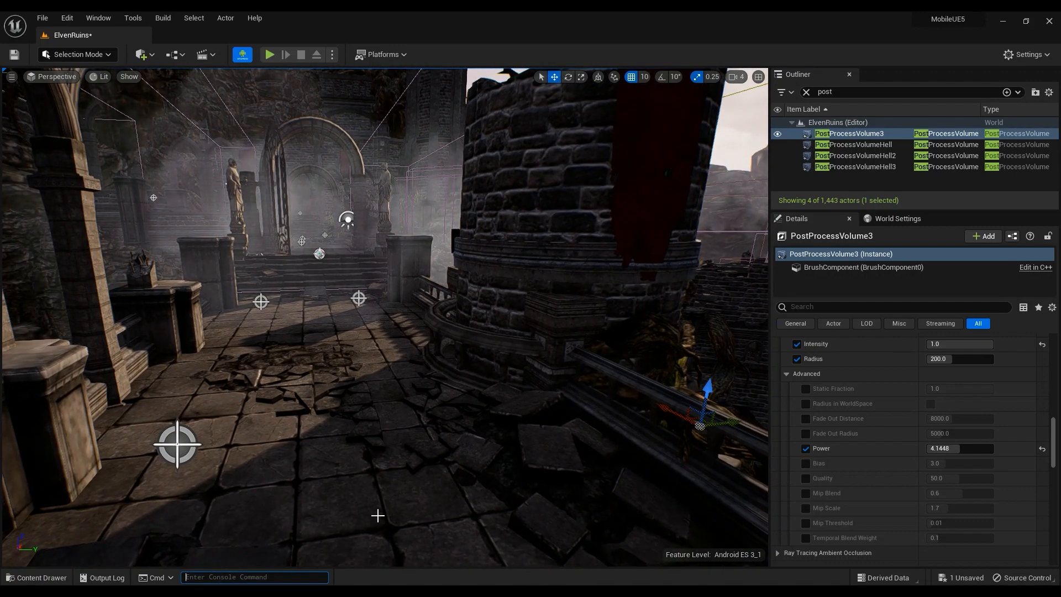
# Type 'r.Mobile.AmbientOcclusion' into the Cmd console to show matching suggestions.
pyautogui.write('r.mo')
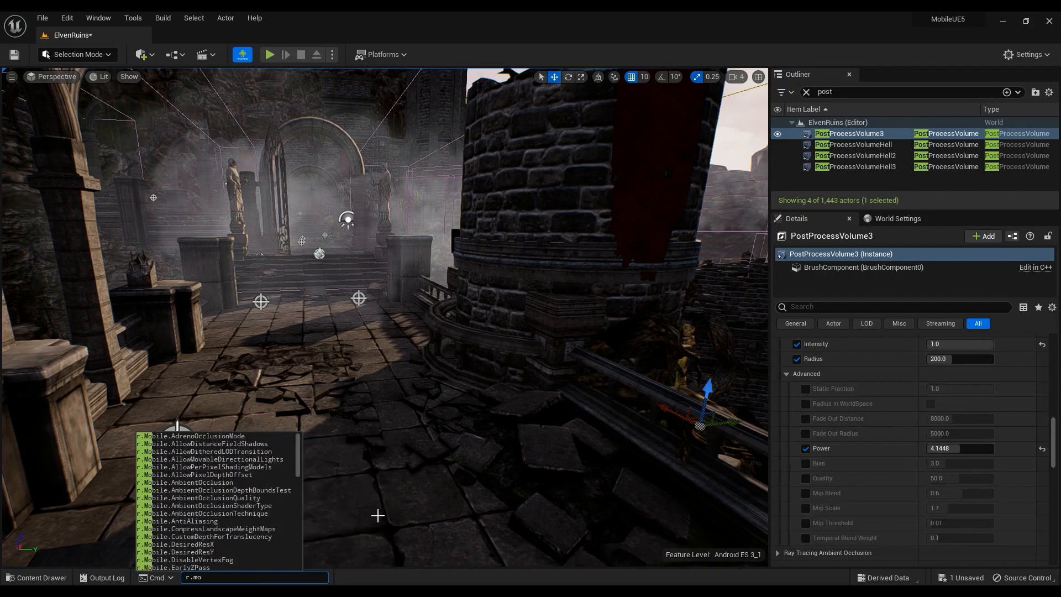
pyautogui.write('bile')
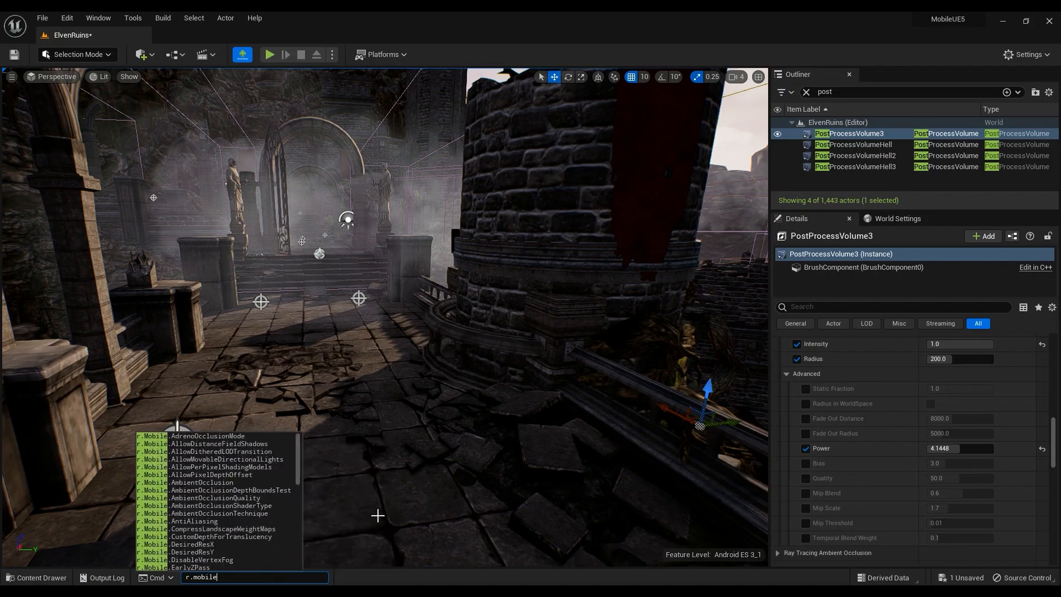
pyautogui.write('.ambientOcclusion')
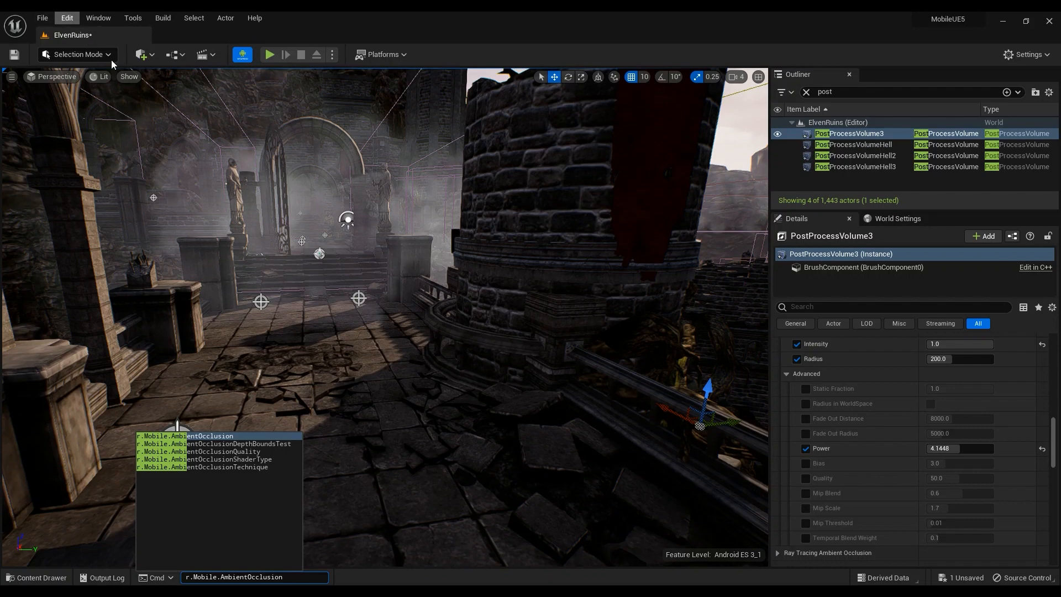
pyautogui.moveTo(201, 570)
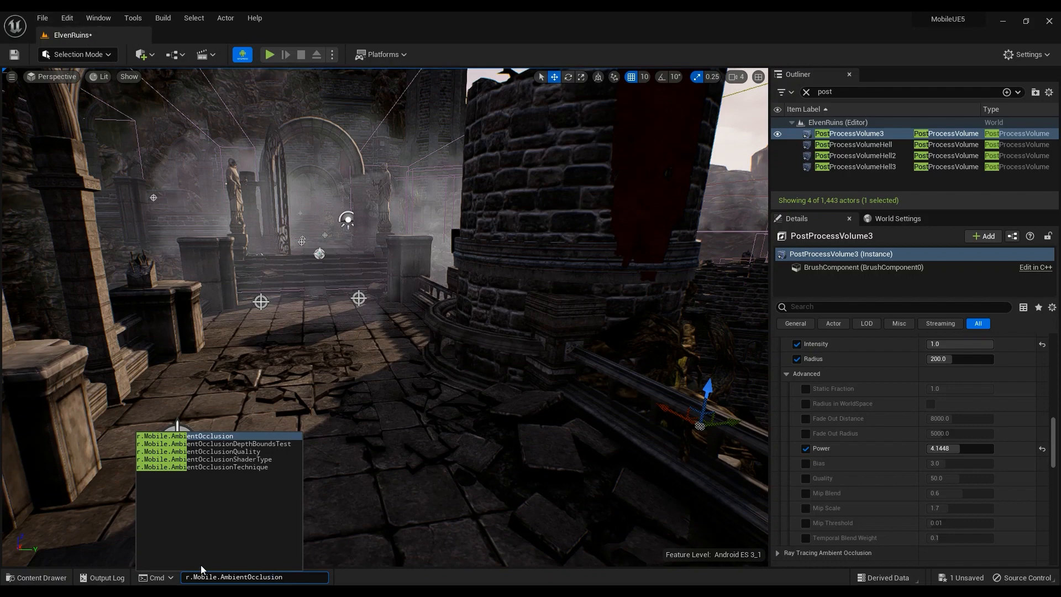
pyautogui.moveTo(214, 579)
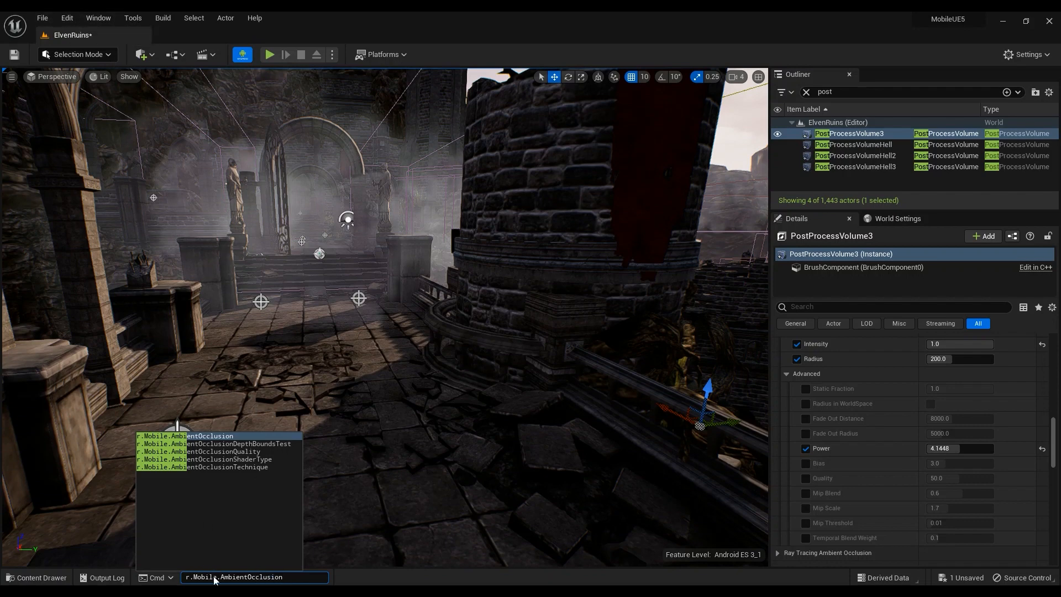
pyautogui.moveTo(66, 17)
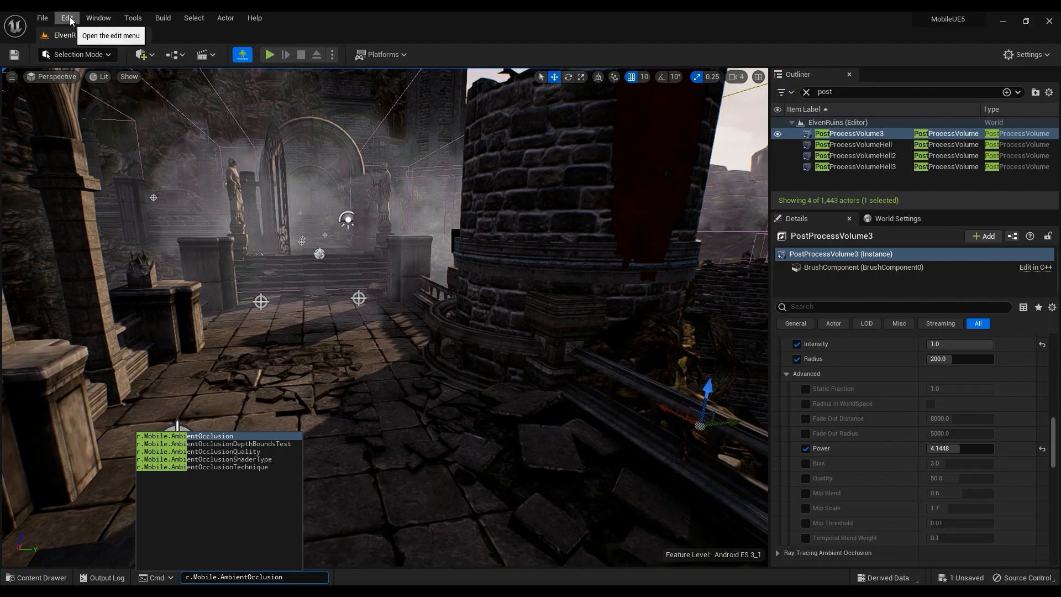
# Enter and run r.Mobile.AmbientOcclusionQuality in the console, submitting it twice.
pyautogui.click(66, 18)
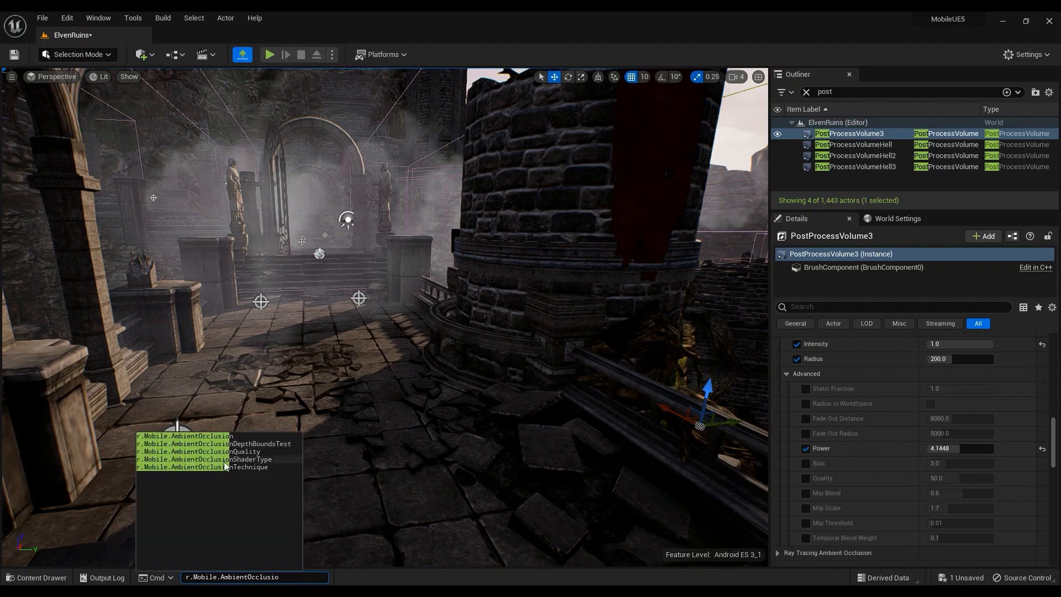
pyautogui.moveTo(152, 457)
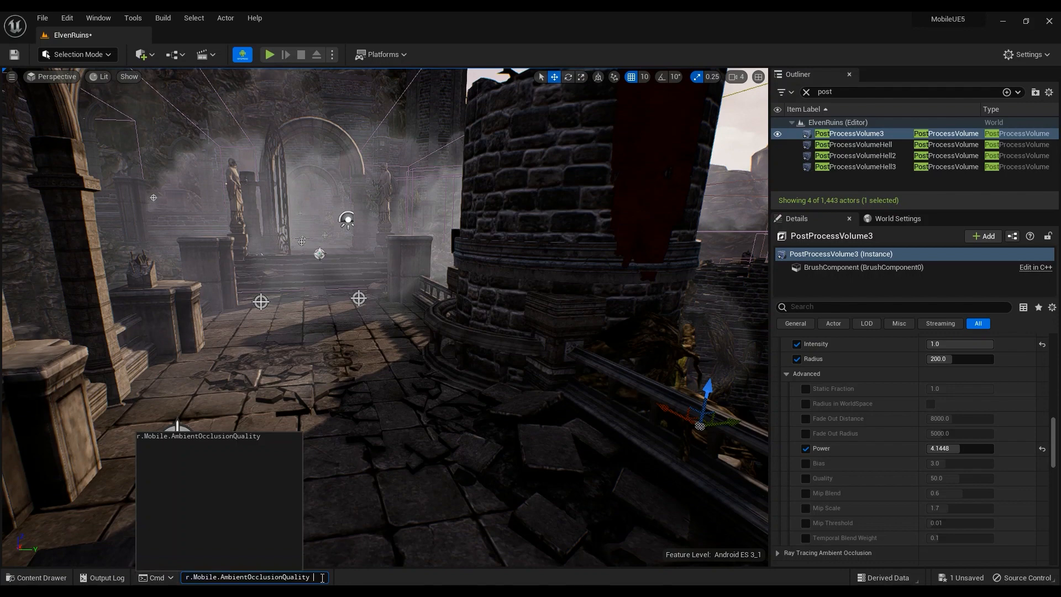
pyautogui.press('Return')
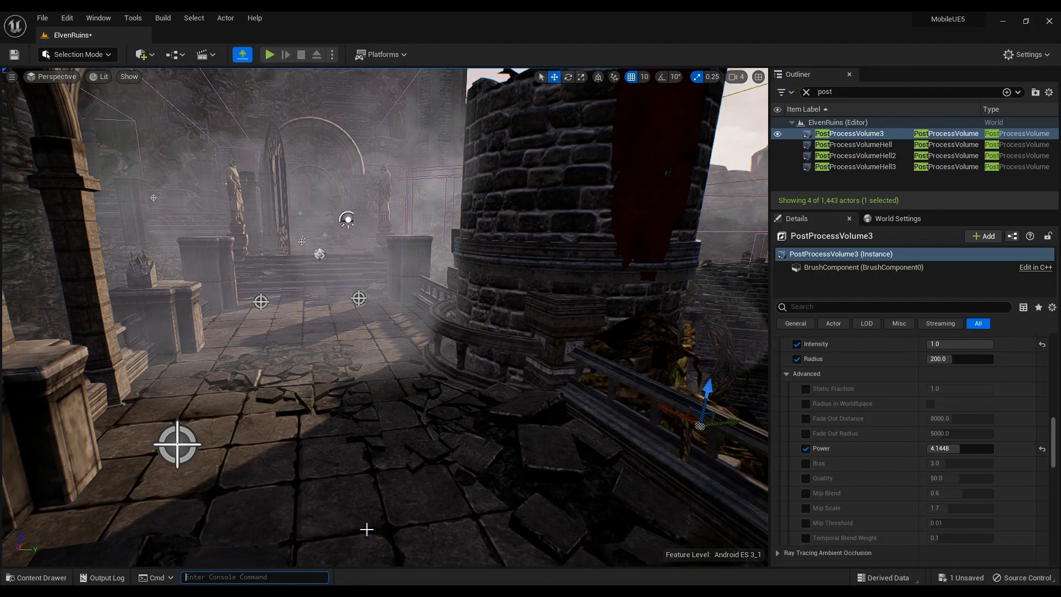
pyautogui.write('r.Mobile.AmbientOcclusionQuality')
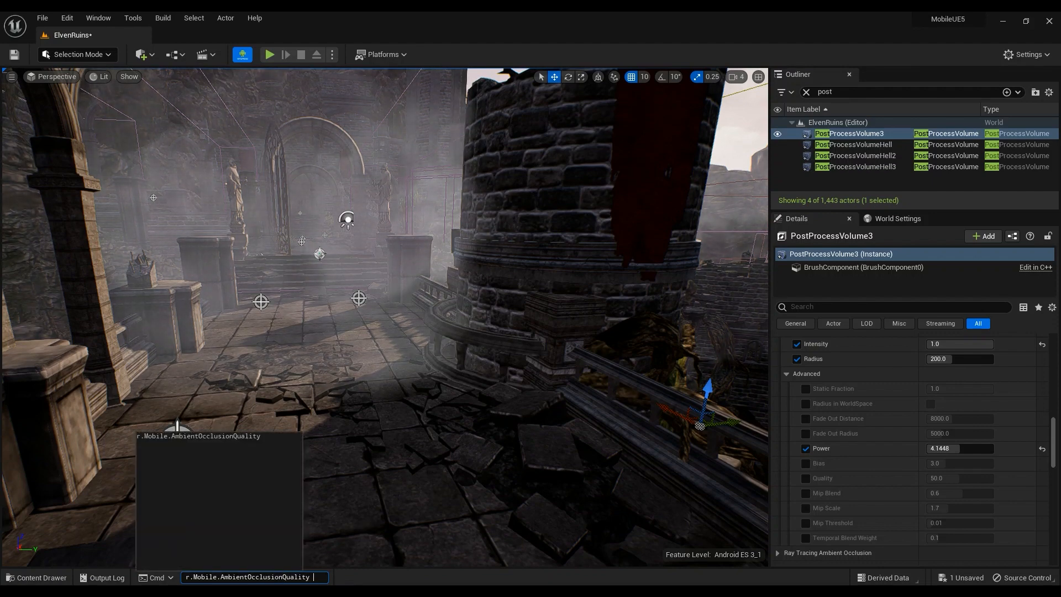
pyautogui.press('Return')
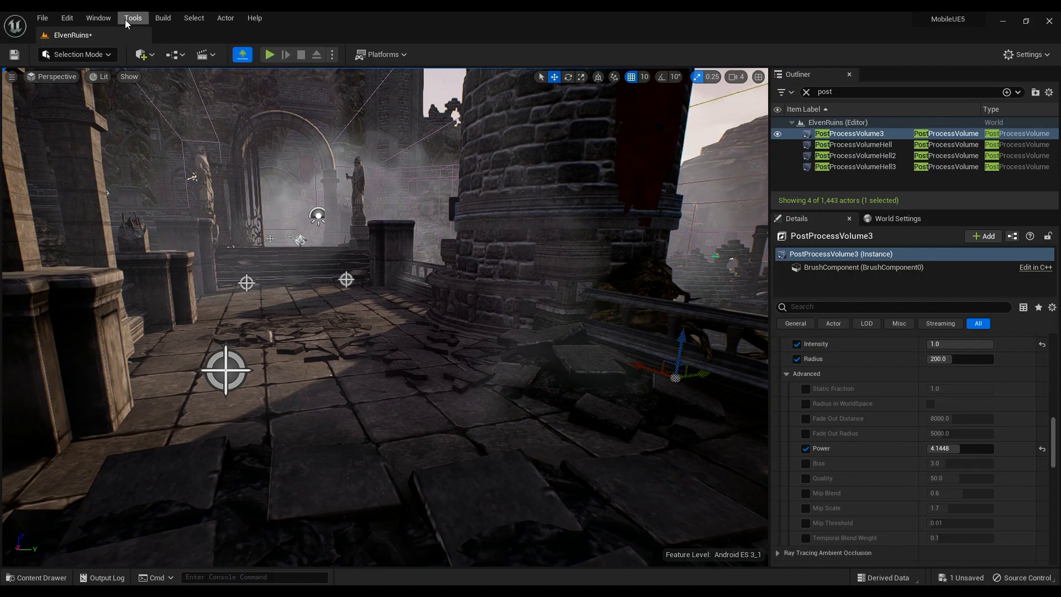
# Reopen Device Profiles from the Tools menu and scroll the list to the Android profile.
pyautogui.click(133, 18)
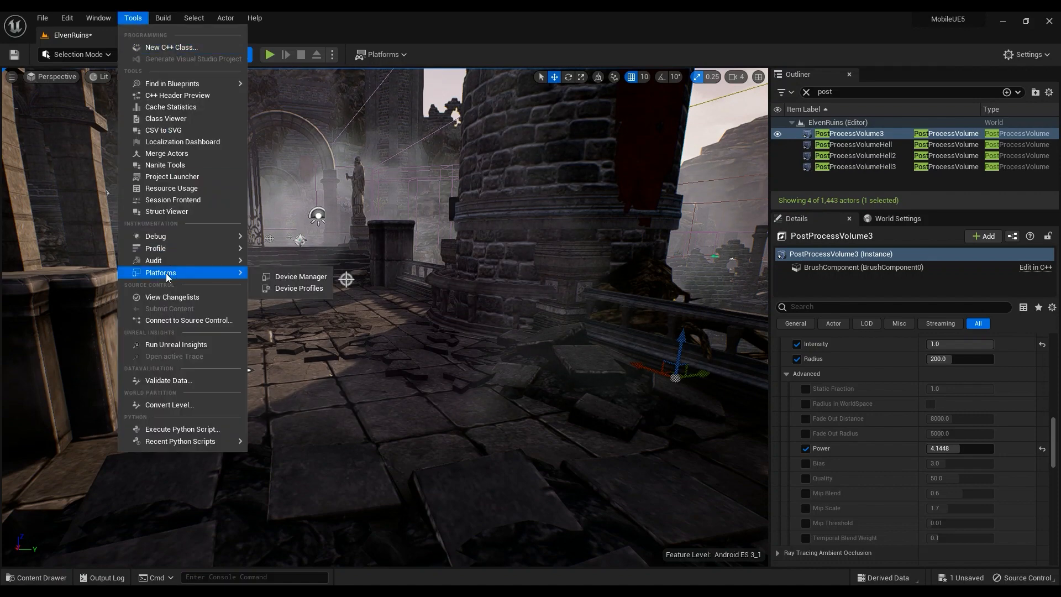
pyautogui.click(297, 288)
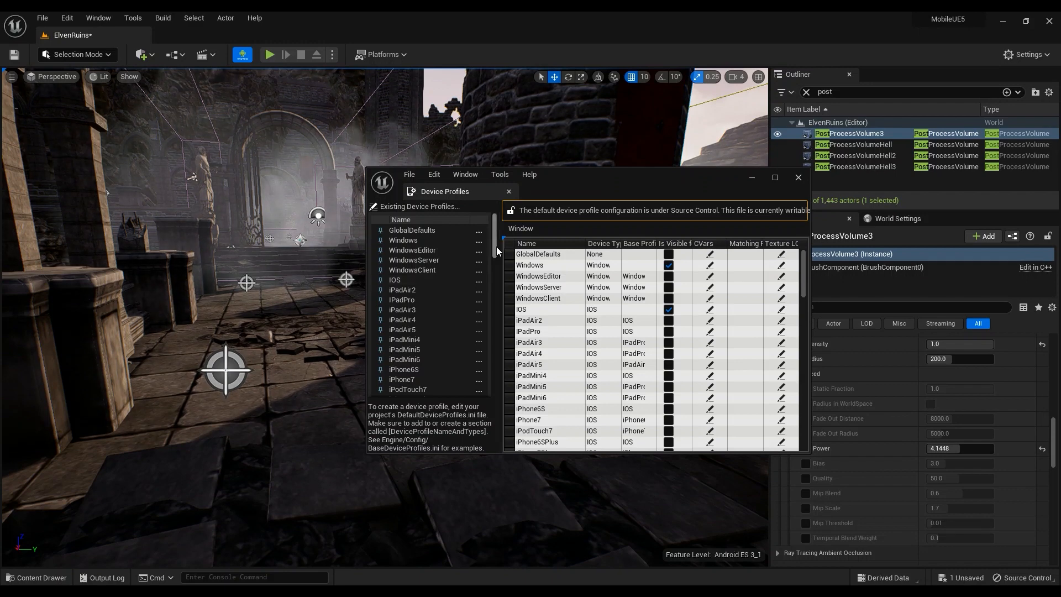
pyautogui.scroll(-3)
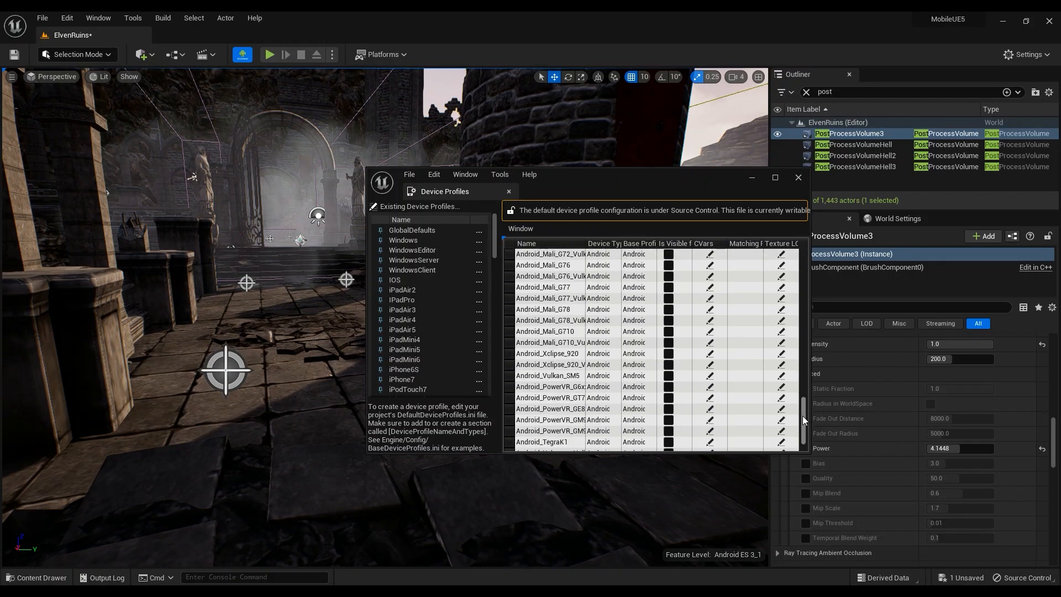
pyautogui.scroll(3)
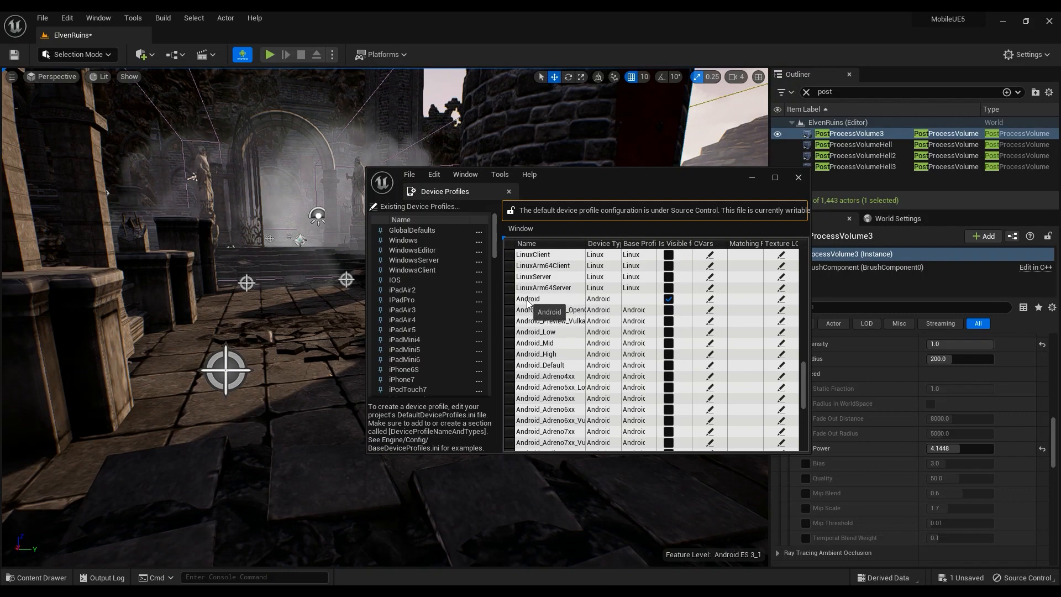
pyautogui.scroll(-3)
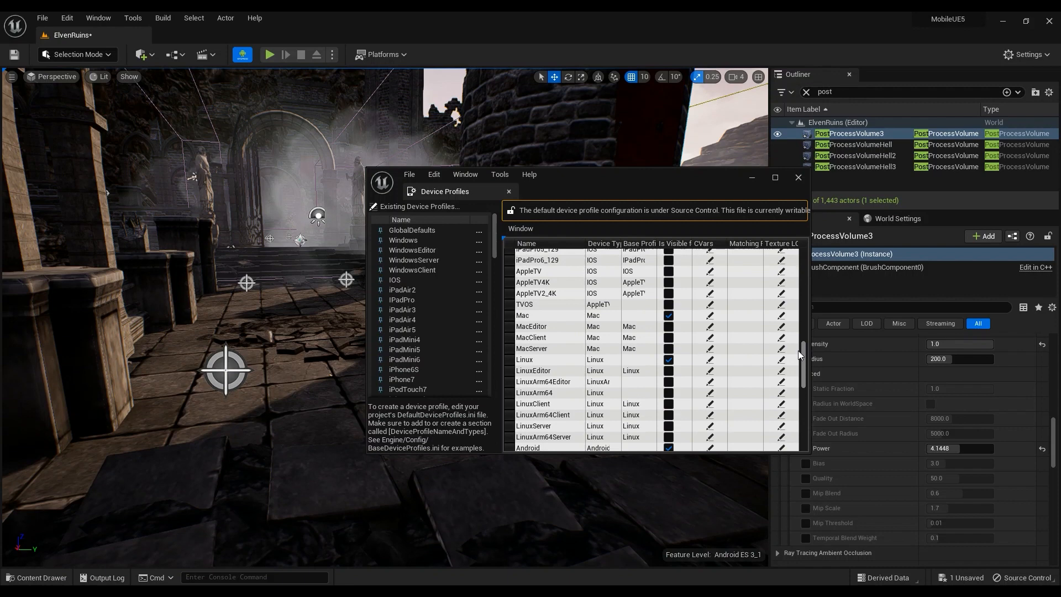
pyautogui.scroll(3)
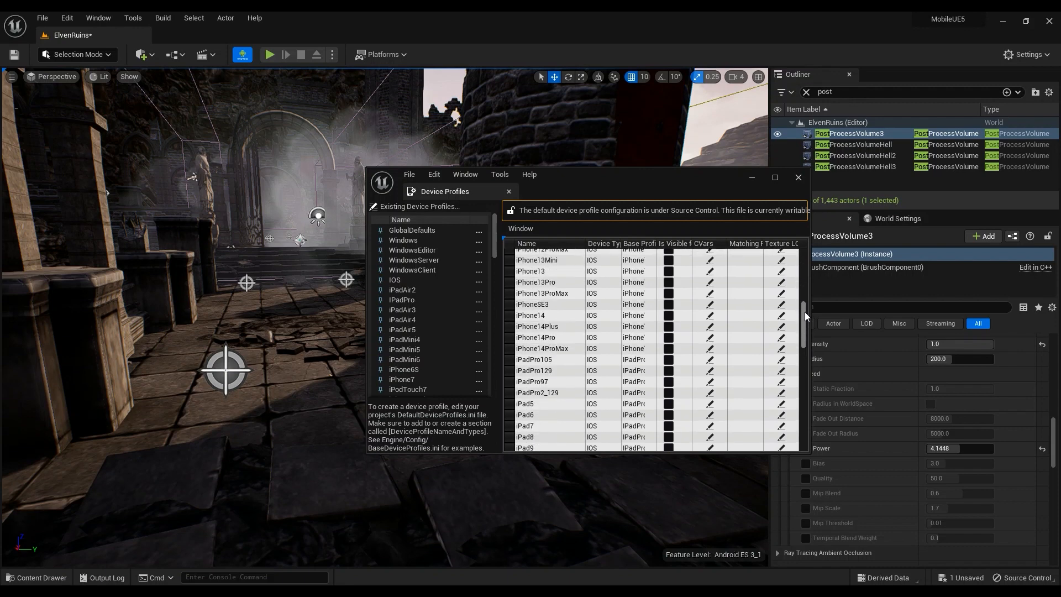
pyautogui.scroll(3)
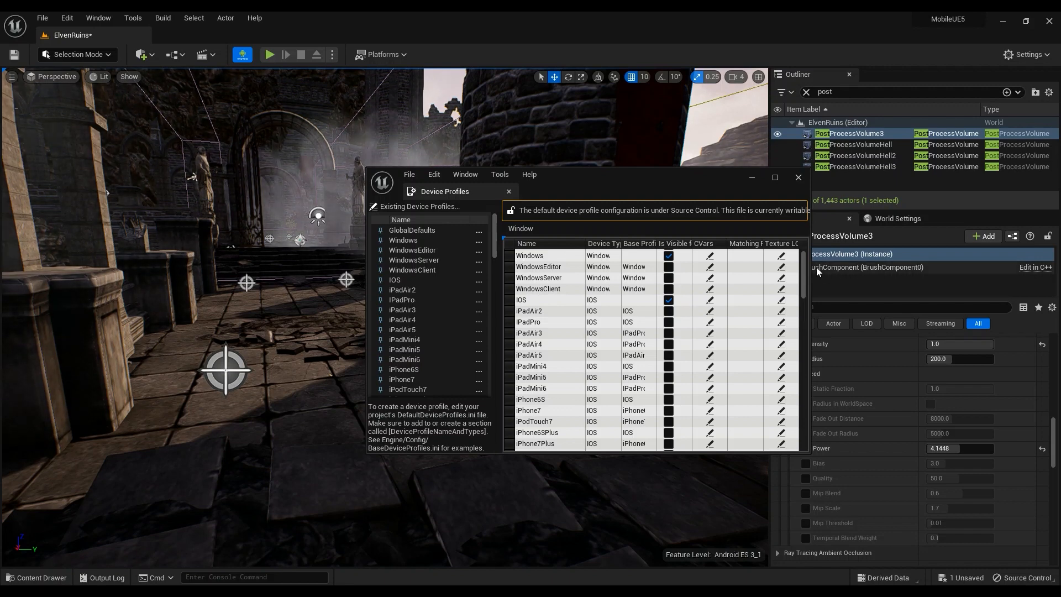
pyautogui.scroll(-3)
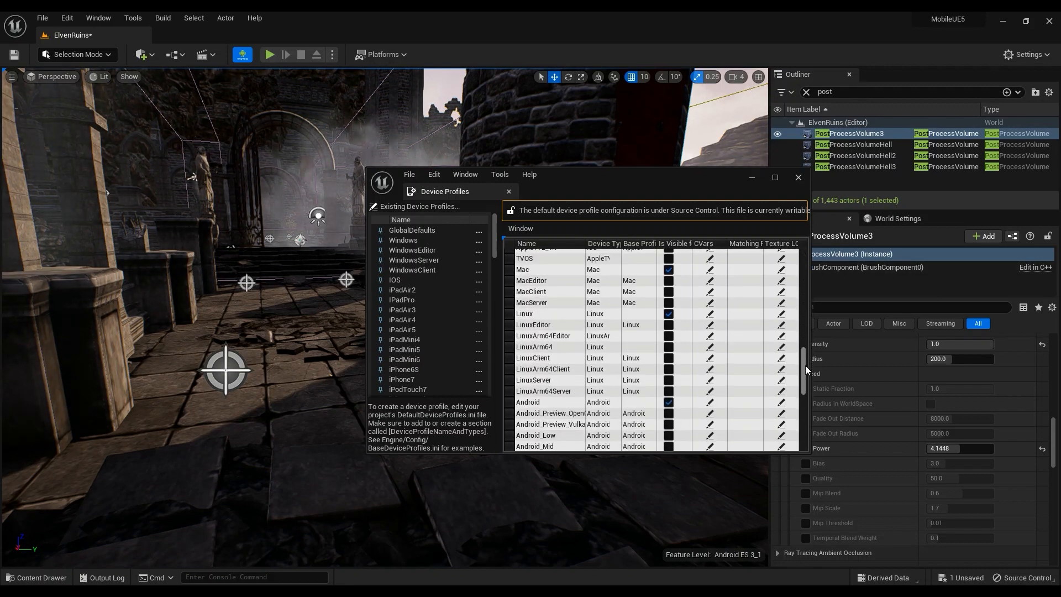
pyautogui.scroll(-3)
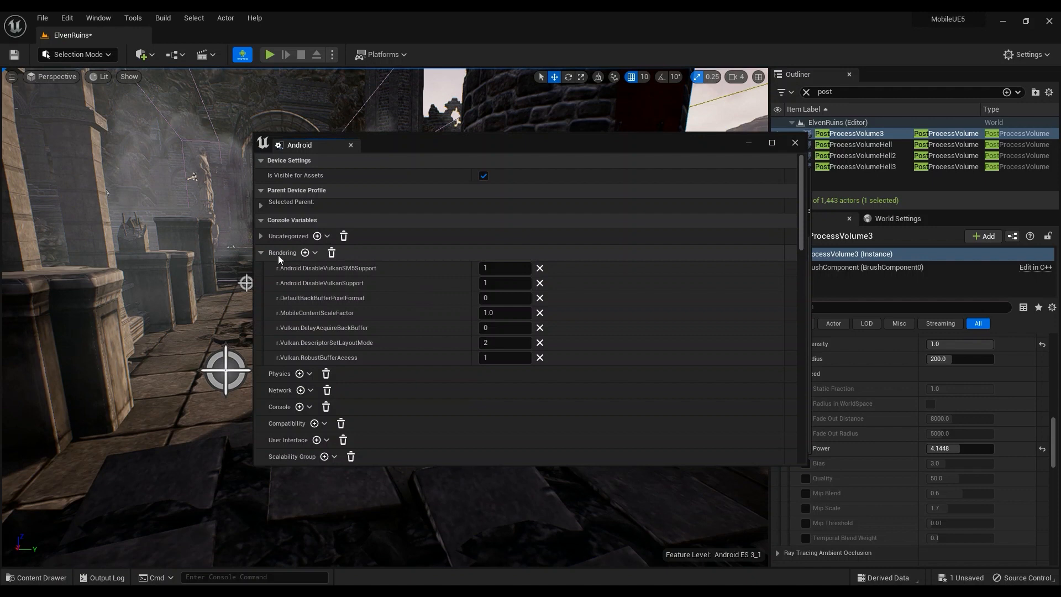
# Add r.Mobile.AmbientOcclusionQuality = 1 to Android's Rendering CVars, then close the profile editor.
pyautogui.click(305, 254)
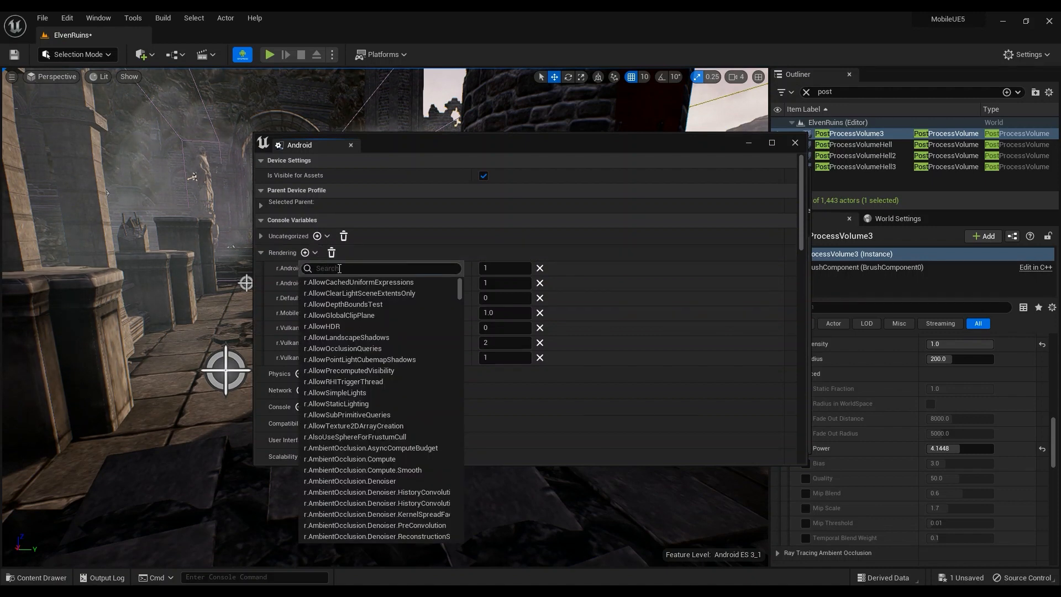
pyautogui.write('r.mobile.amb')
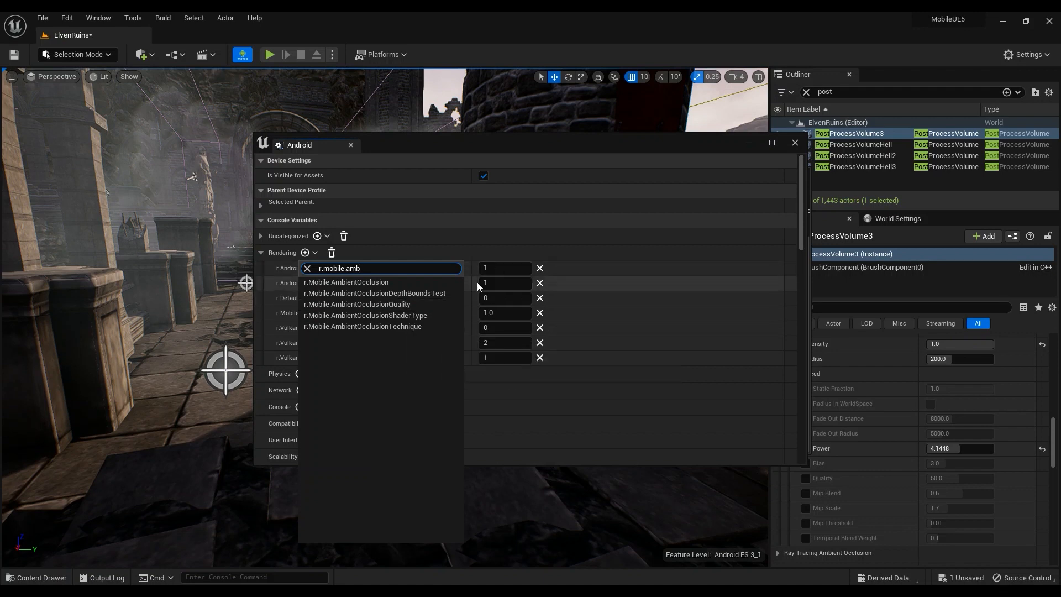
pyautogui.moveTo(488, 151)
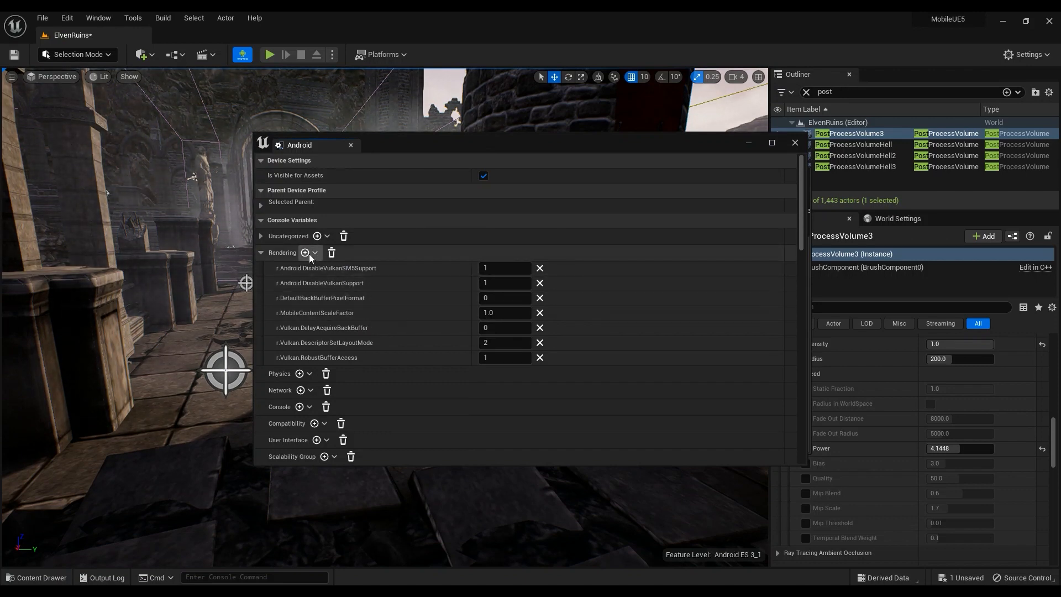
pyautogui.click(304, 253)
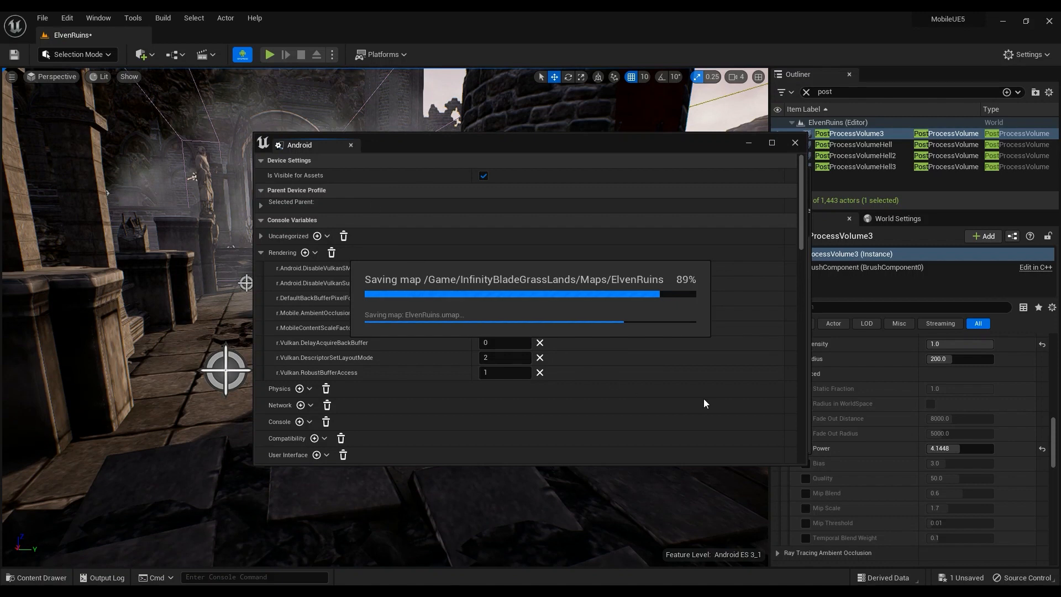
pyautogui.moveTo(646, 402)
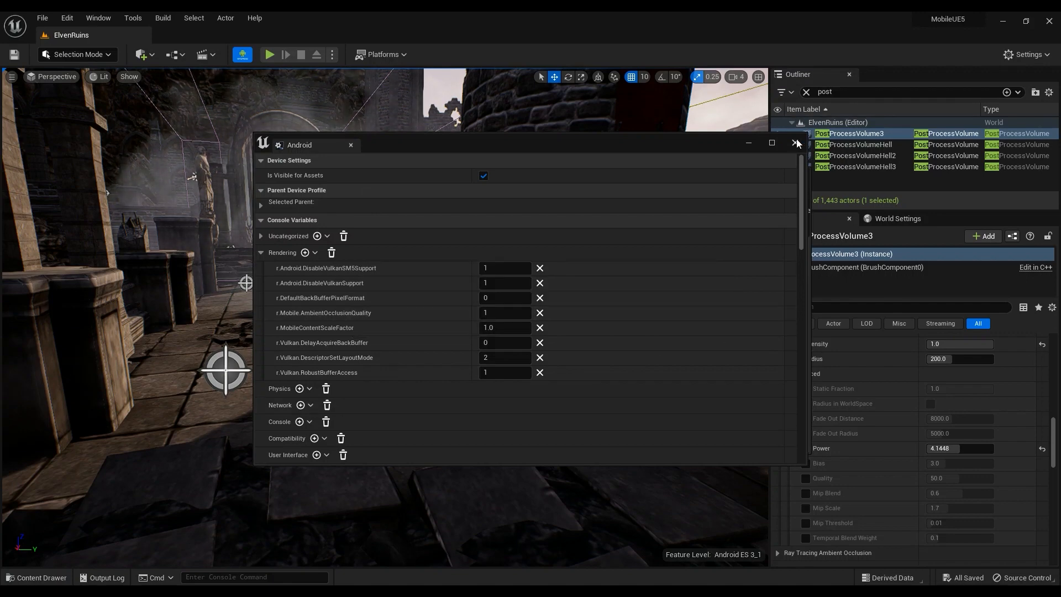
pyautogui.click(796, 144)
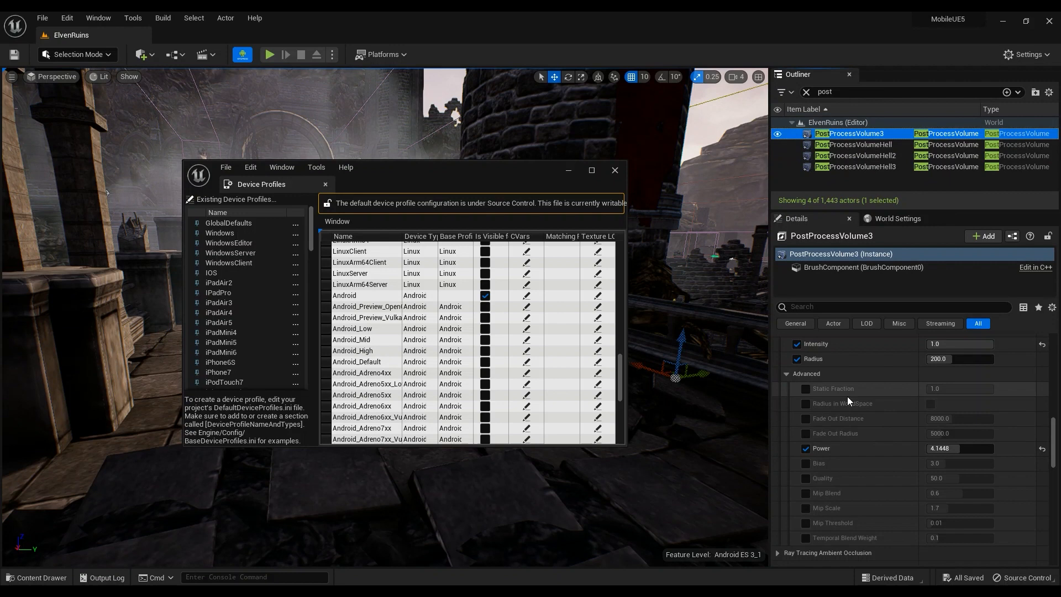
# Close the Device Profiles windows, returning to the post process volume details.
pyautogui.scroll(-3)
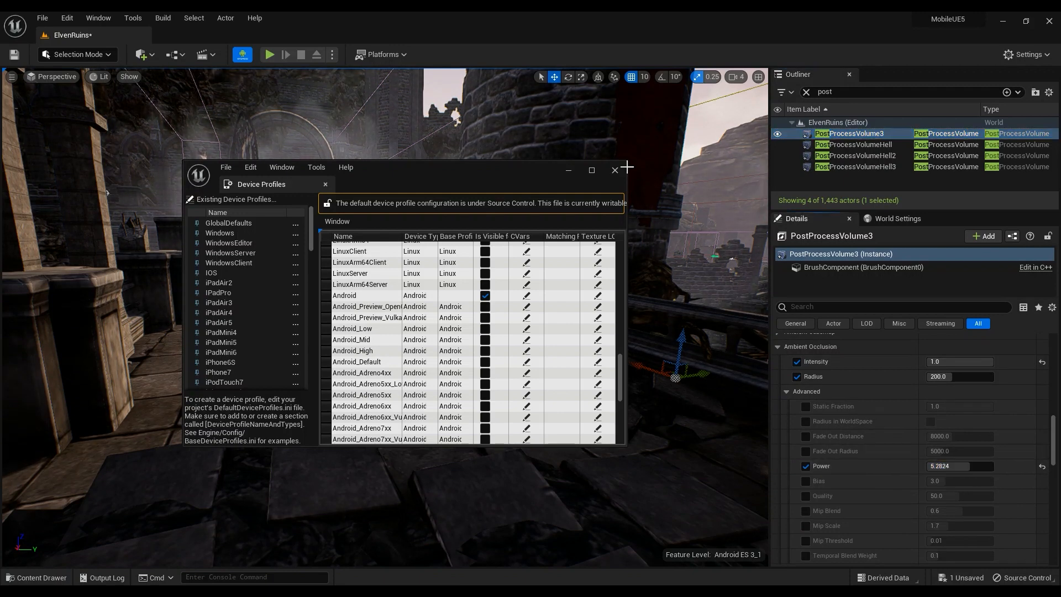
pyautogui.click(225, 167)
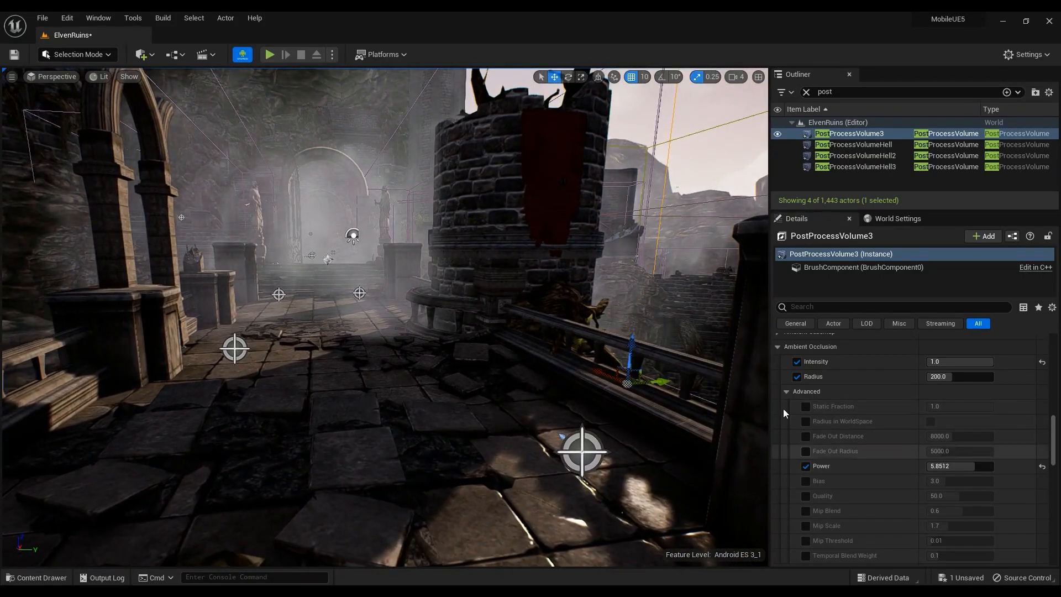
pyautogui.moveTo(241, 55)
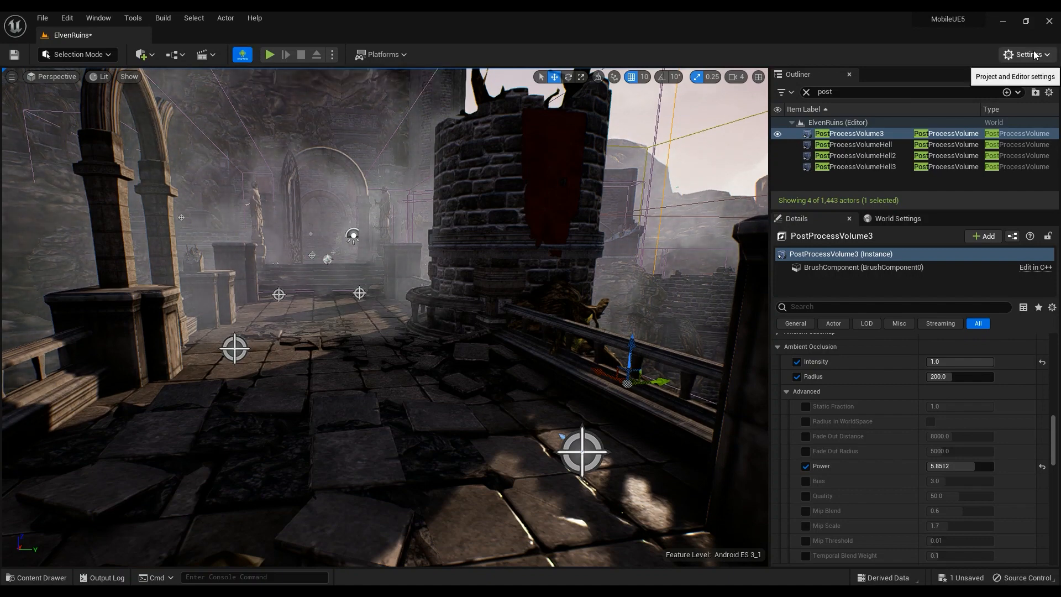
# Show the Preview Rendering Level options with Android ES 3_1 checked.
pyautogui.click(1025, 55)
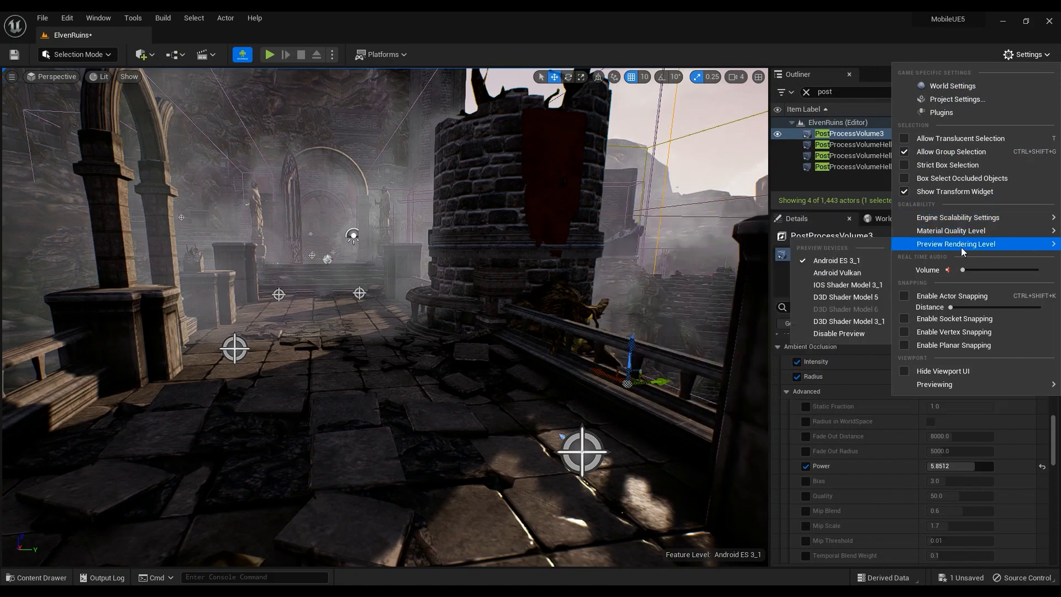
pyautogui.moveTo(837, 261)
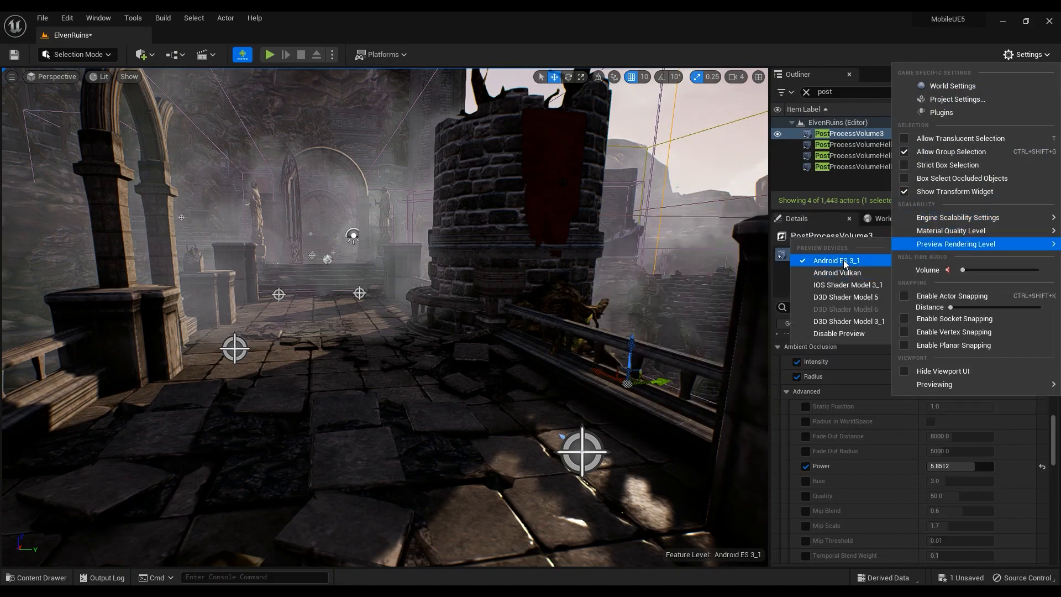
pyautogui.moveTo(838, 272)
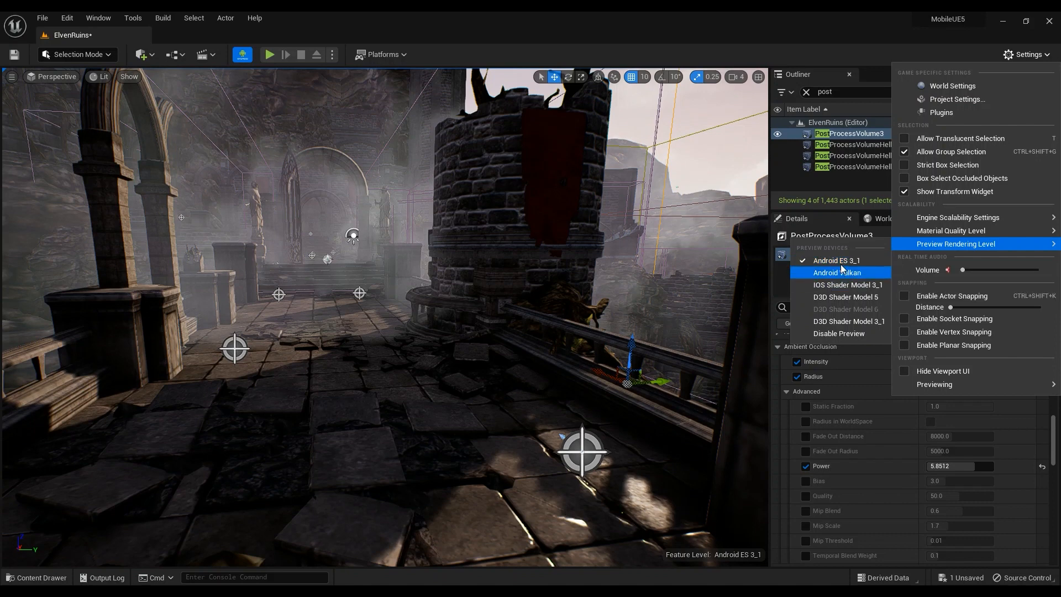
pyautogui.moveTo(840, 272)
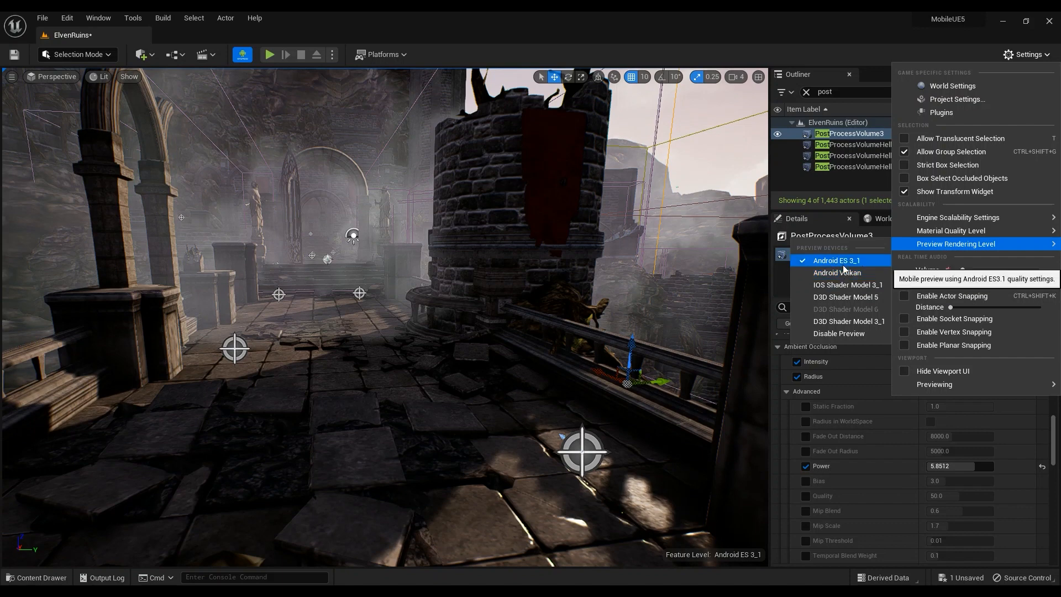
pyautogui.moveTo(837, 260)
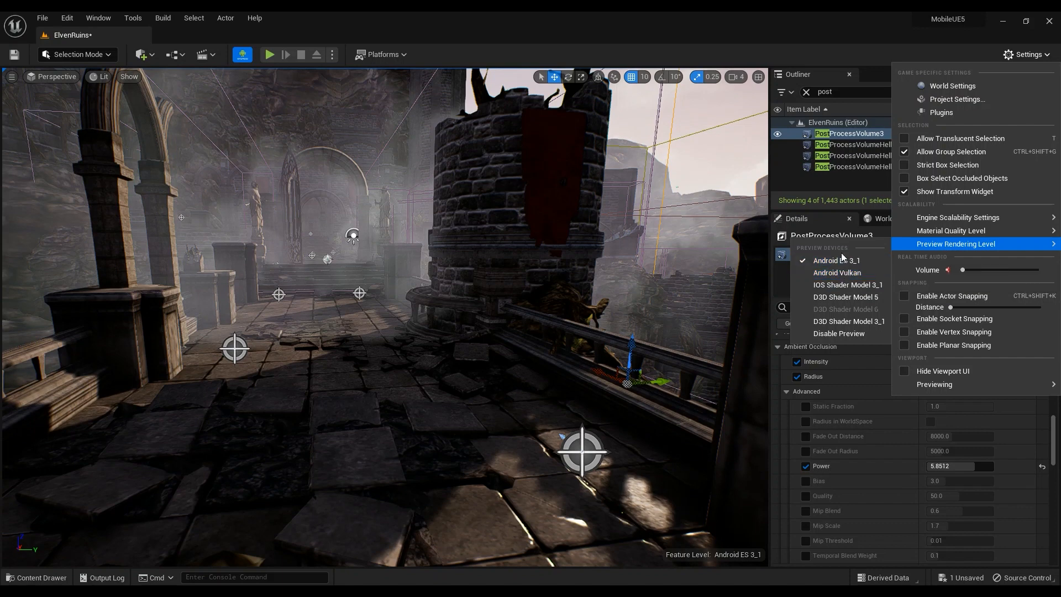
pyautogui.moveTo(837, 272)
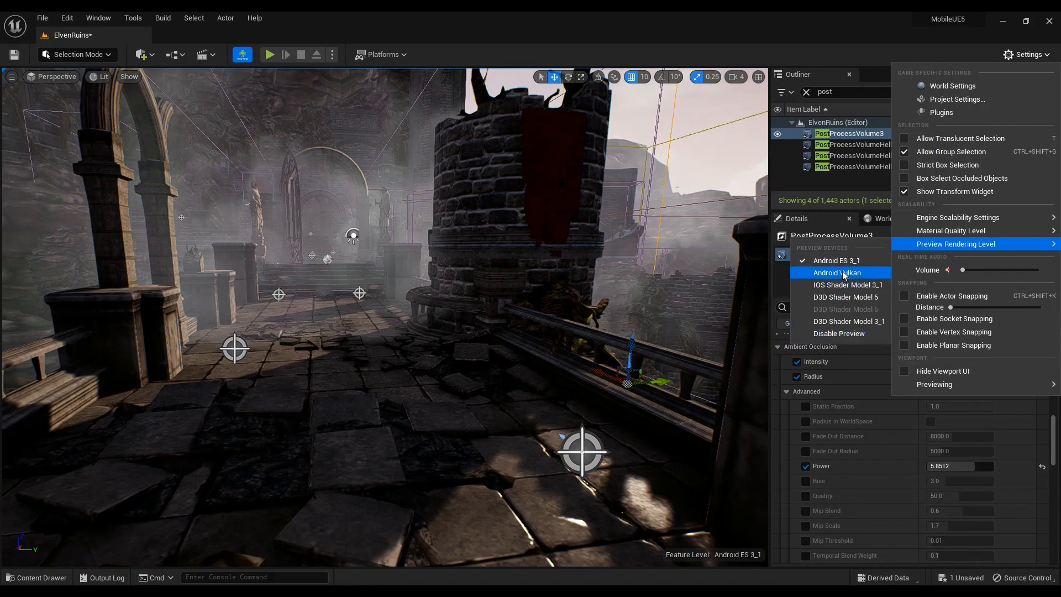
pyautogui.moveTo(844, 284)
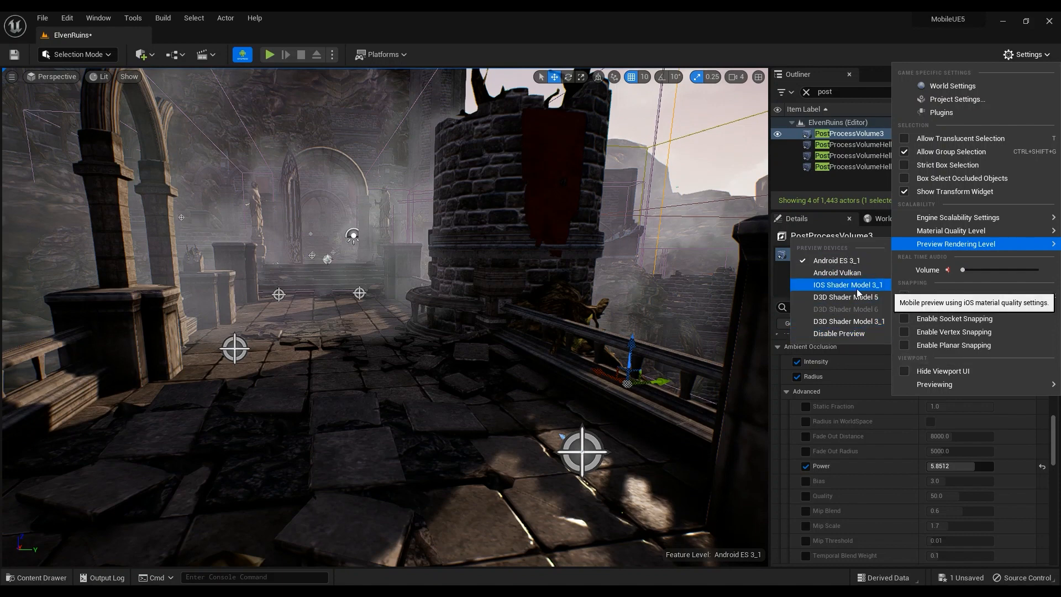
pyautogui.moveTo(566, 287)
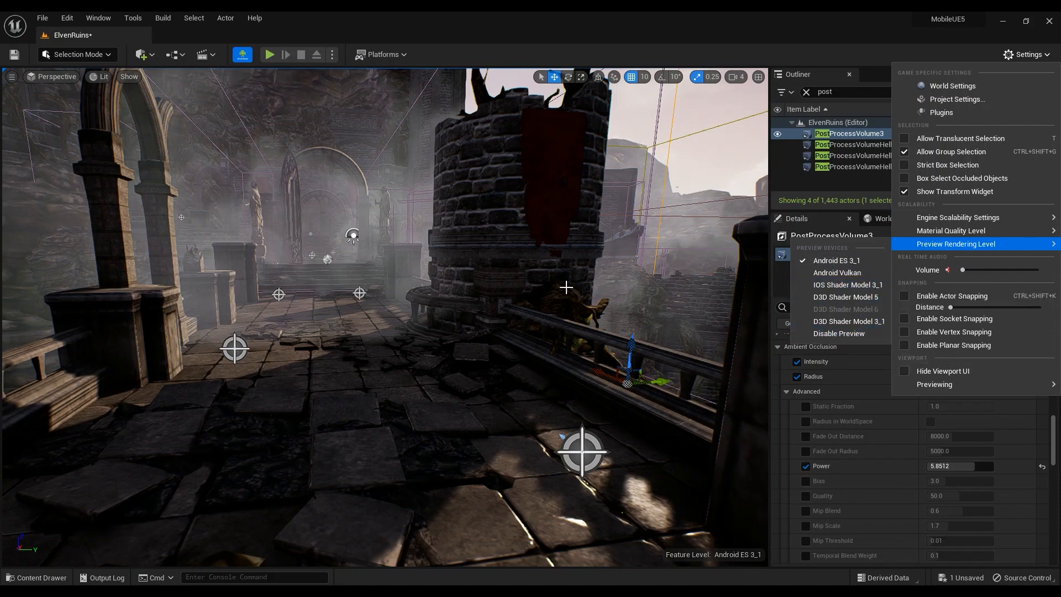